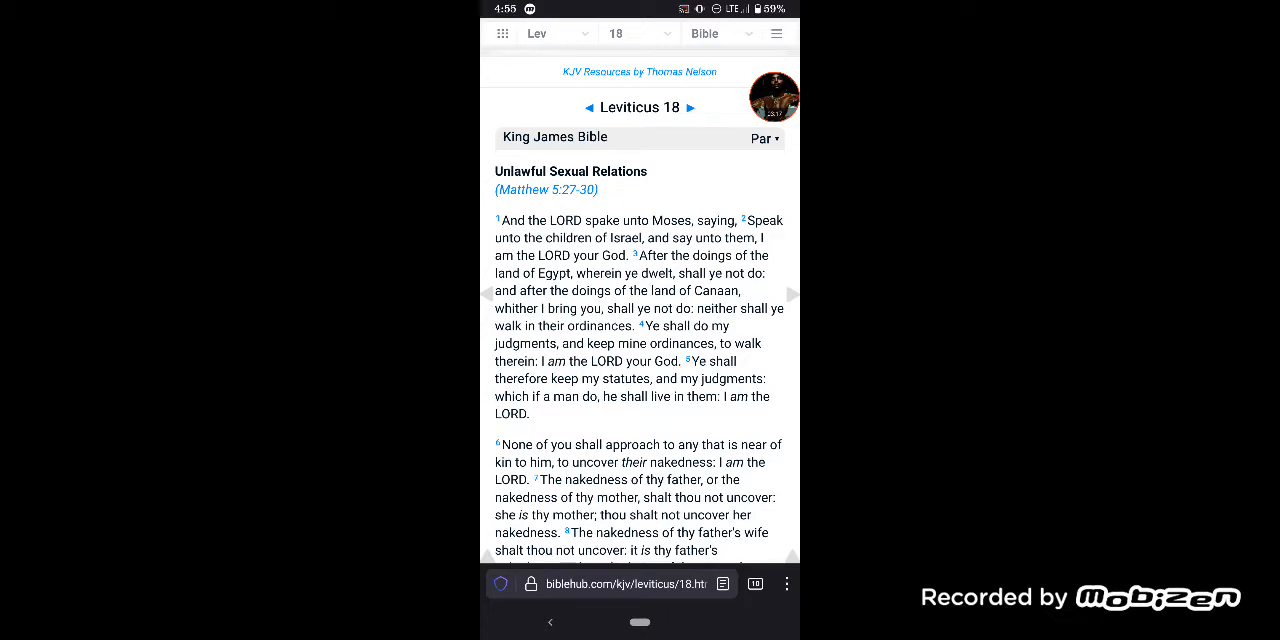
- Scroll further down through the Leviticus 18 KJV page on biblehub.com
{"action": "scroll", "scroll_direction": "down", "scroll_amount": 3}
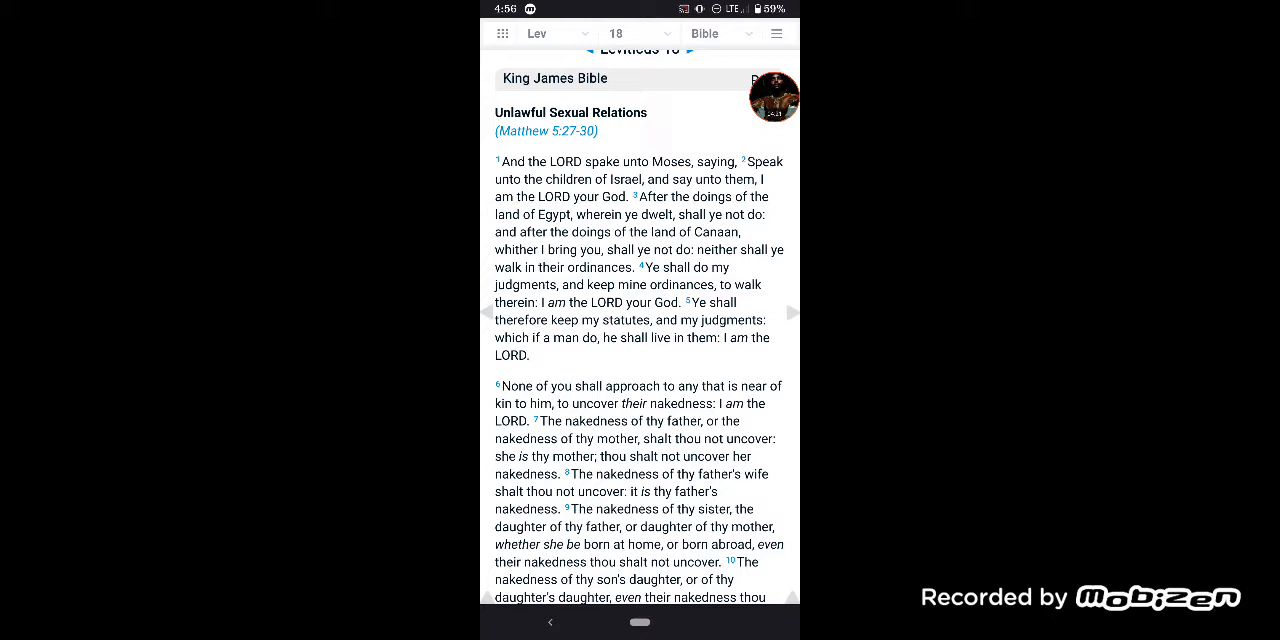
{"action": "scroll", "scroll_direction": "down", "scroll_amount": 3}
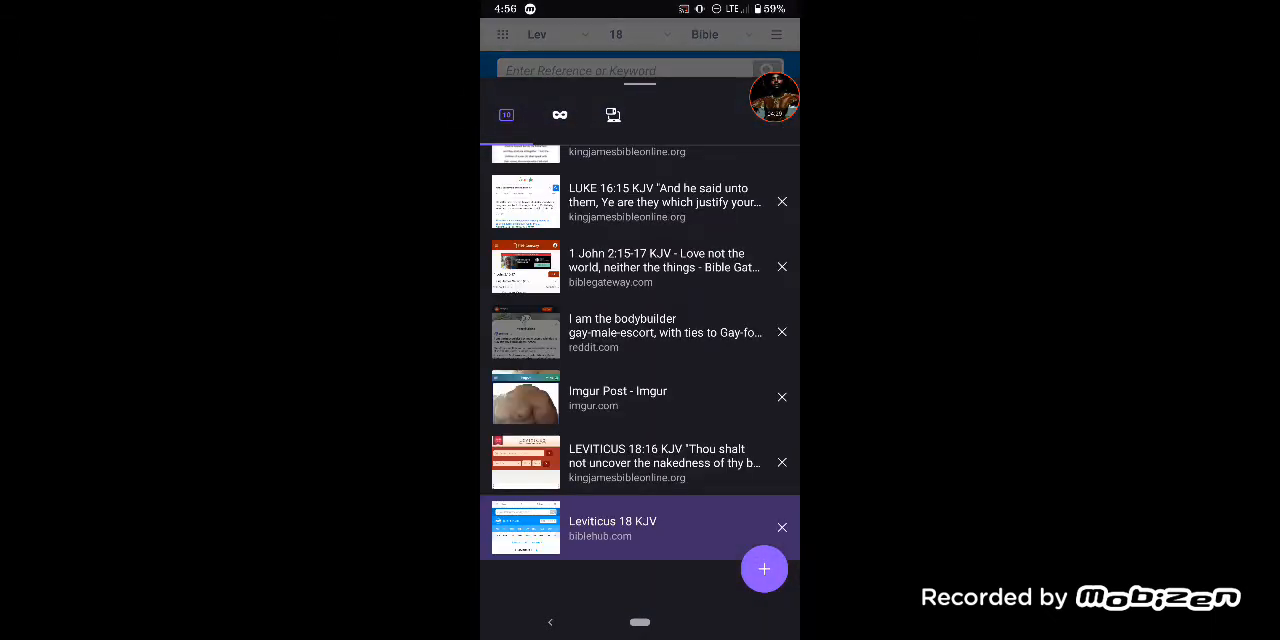
- Open the 1 John 2:15-17 KJV BibleGateway tab, then switch to the YouTube clip
{"action": "scroll", "scroll_direction": "up", "scroll_amount": 3}
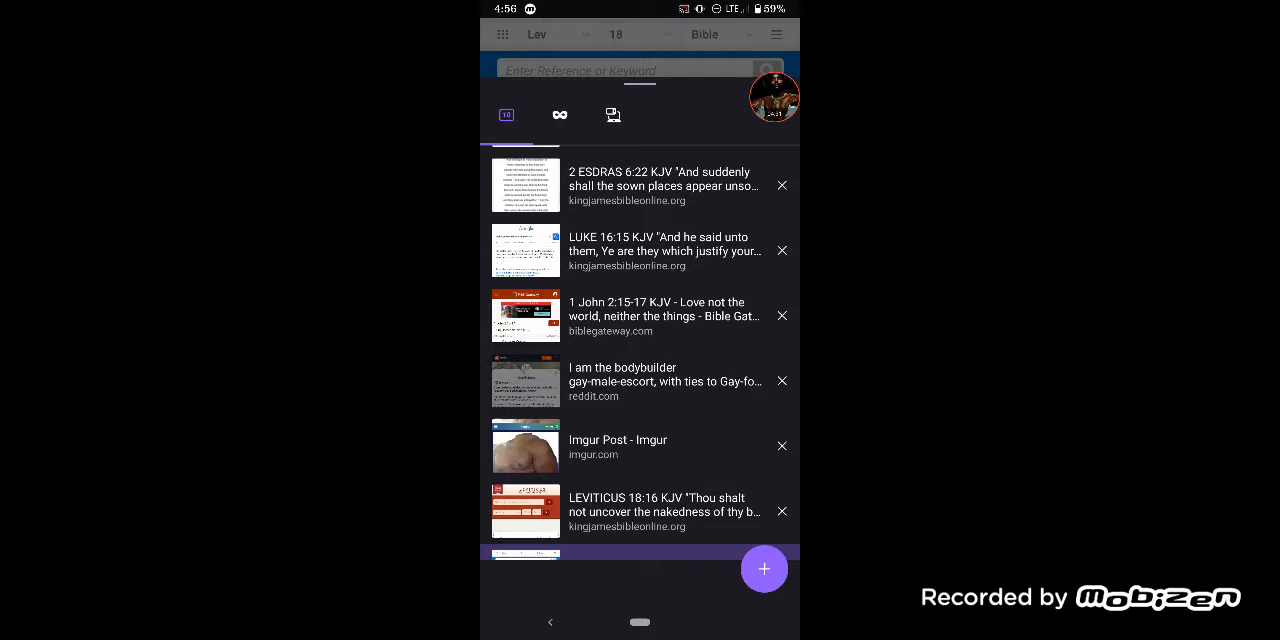
{"action": "left_click", "coordinate": [664, 309]}
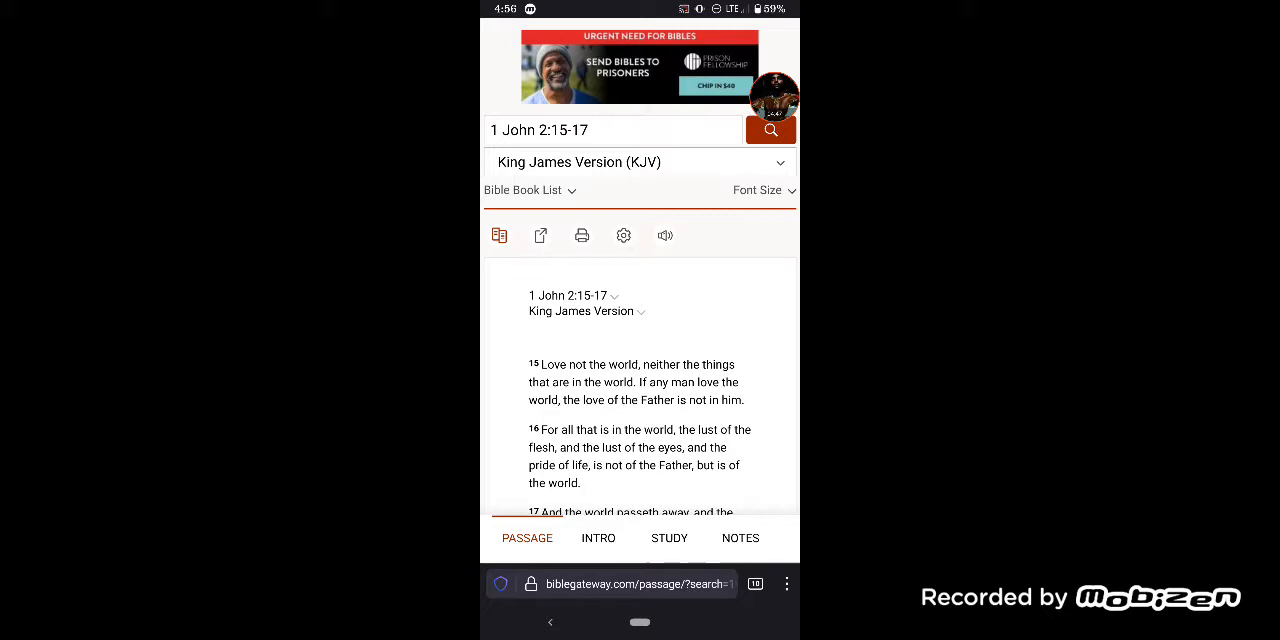
{"action": "left_click", "coordinate": [754, 584]}
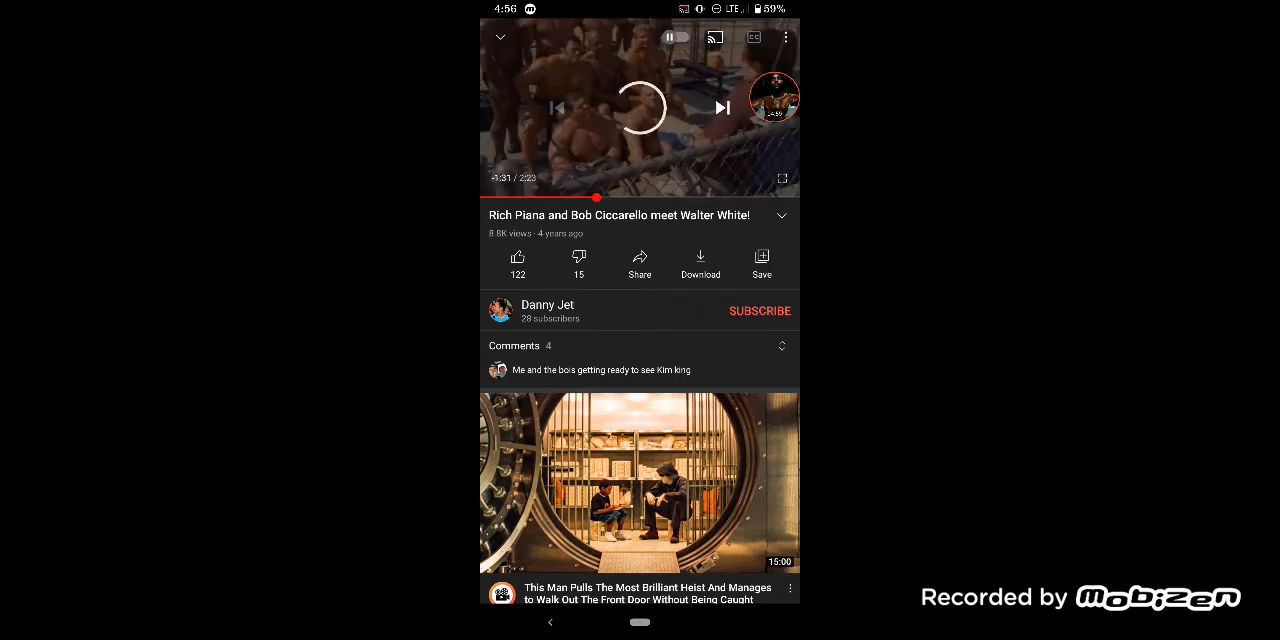
- Pause and rewind the Rich Piana Walter White clip, then return to YouTube via Recent Apps
{"action": "left_click", "coordinate": [640, 107]}
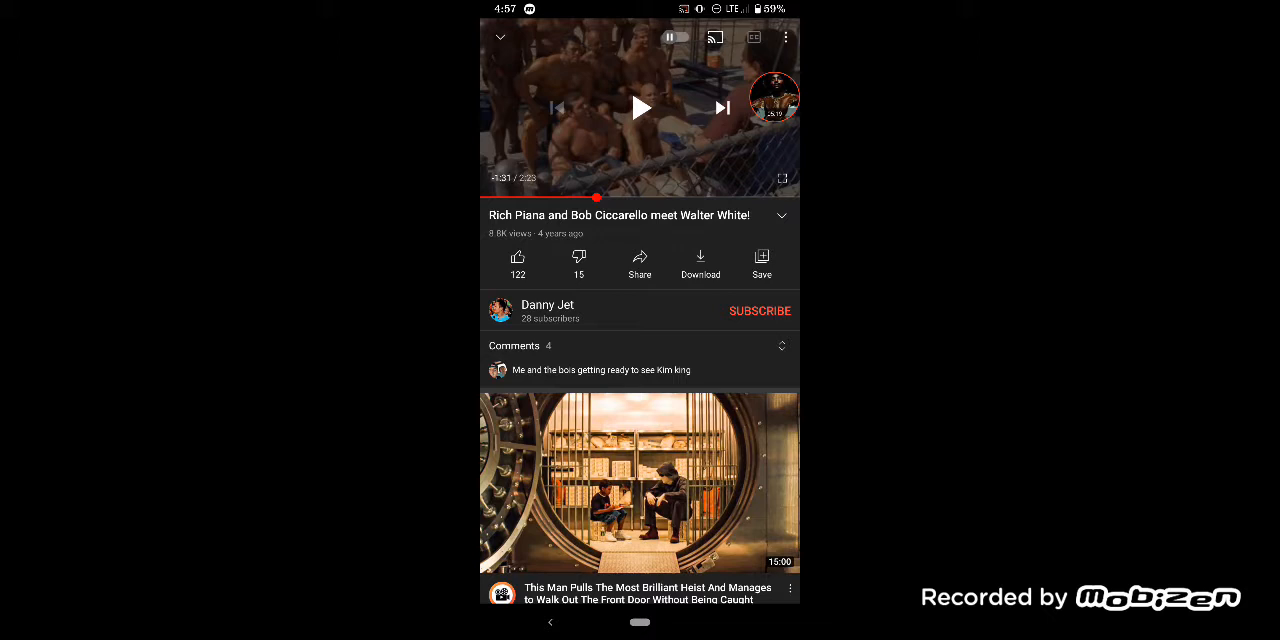
{"action": "left_click_drag", "start_coordinate": [596, 198], "coordinate": [545, 198]}
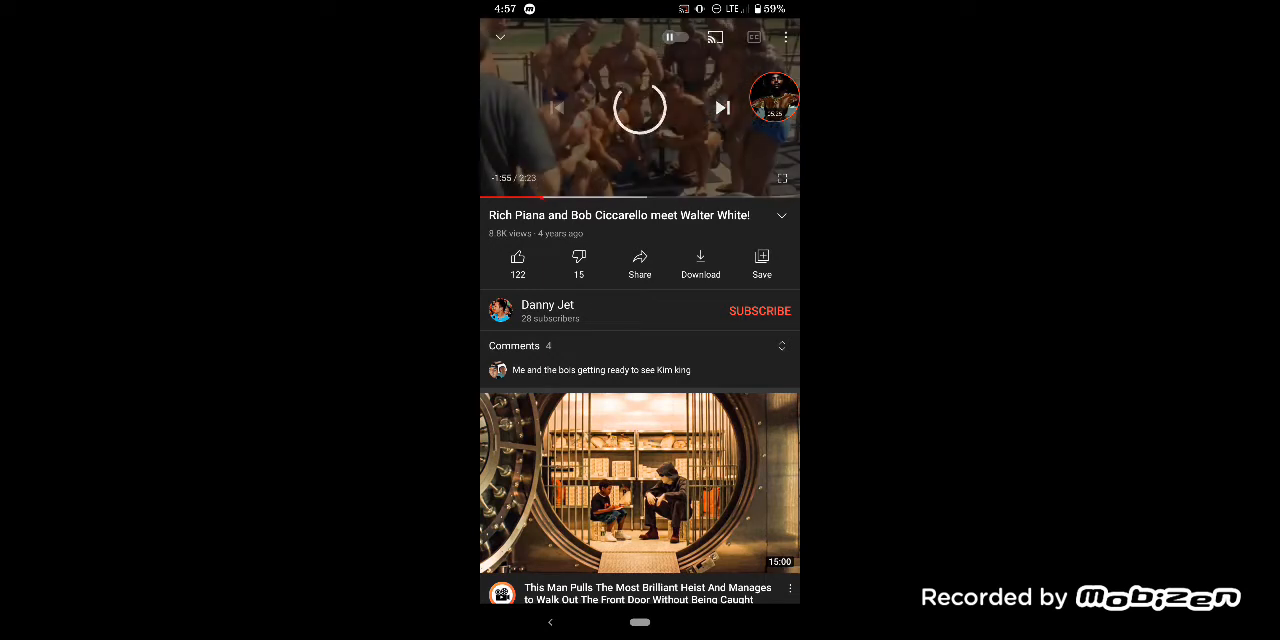
{"action": "left_click", "coordinate": [639, 107]}
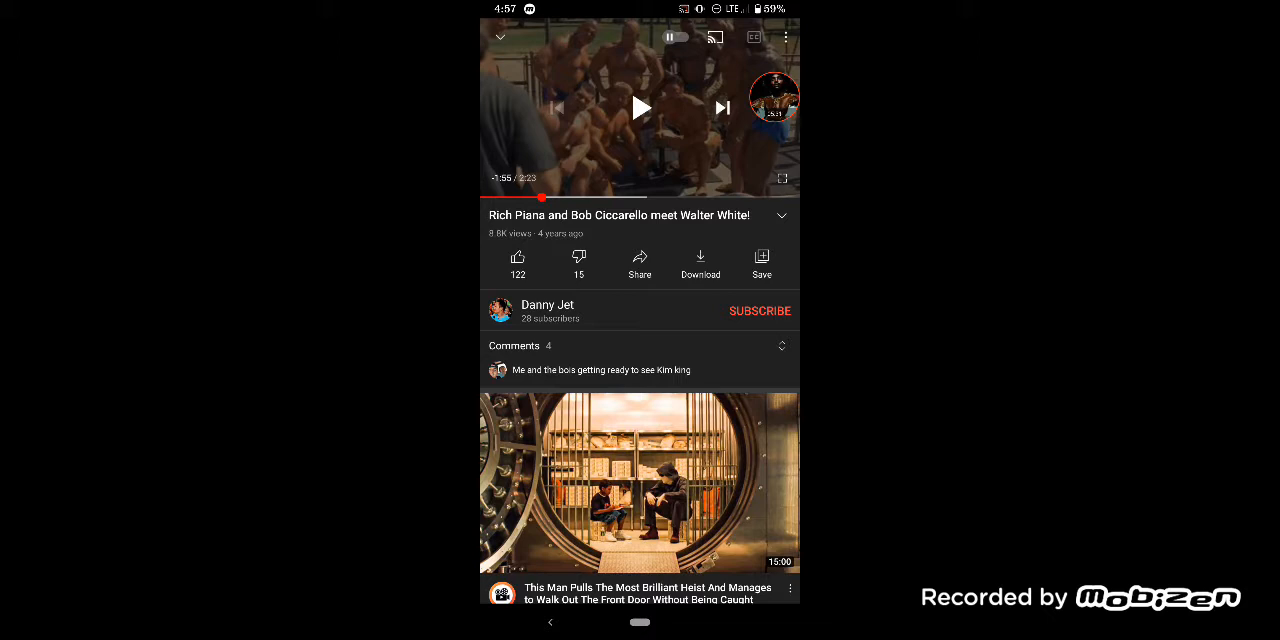
{"action": "left_click", "coordinate": [640, 107]}
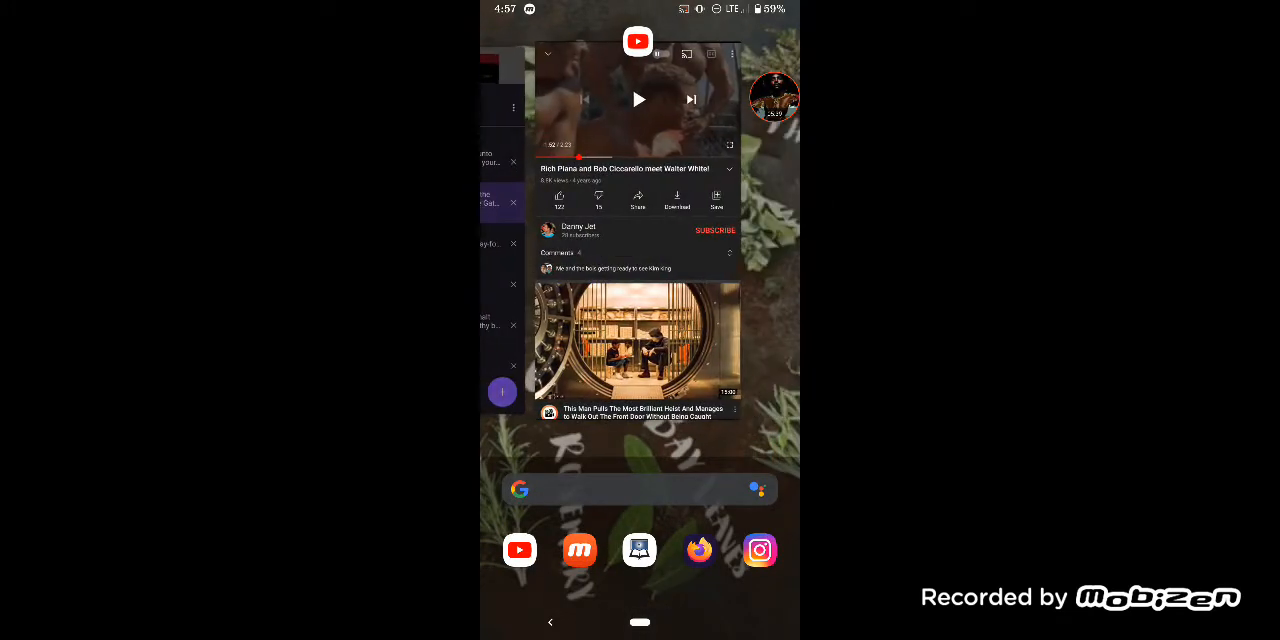
{"action": "left_click", "coordinate": [637, 41]}
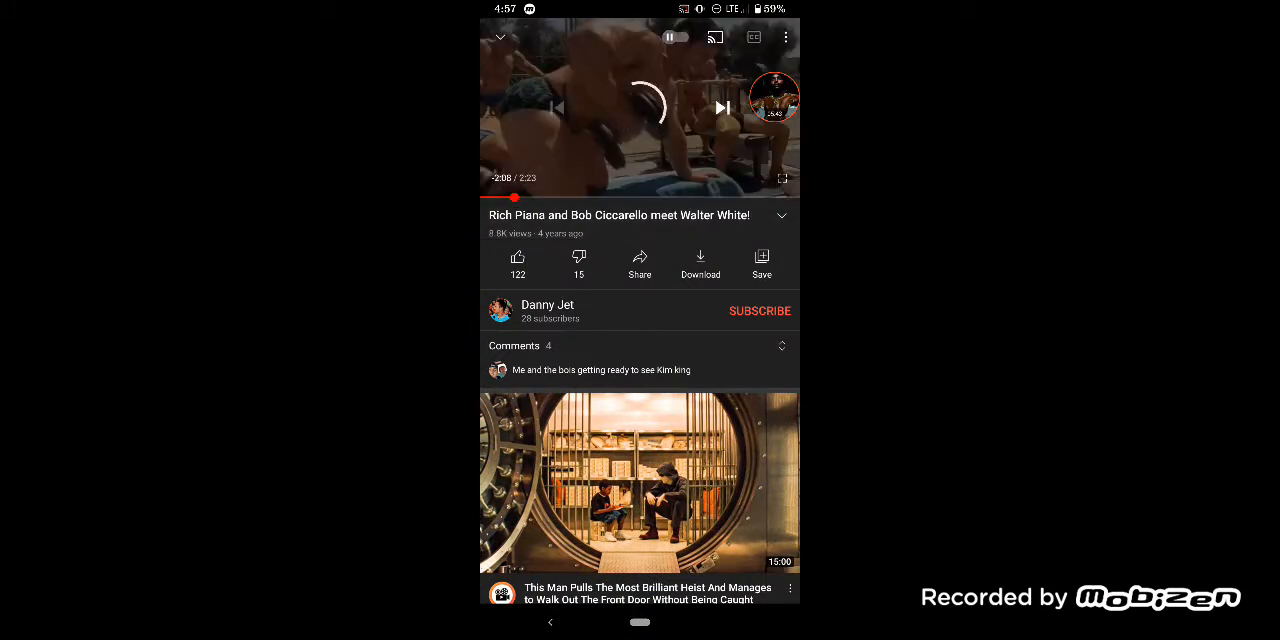
{"action": "left_click", "coordinate": [640, 107]}
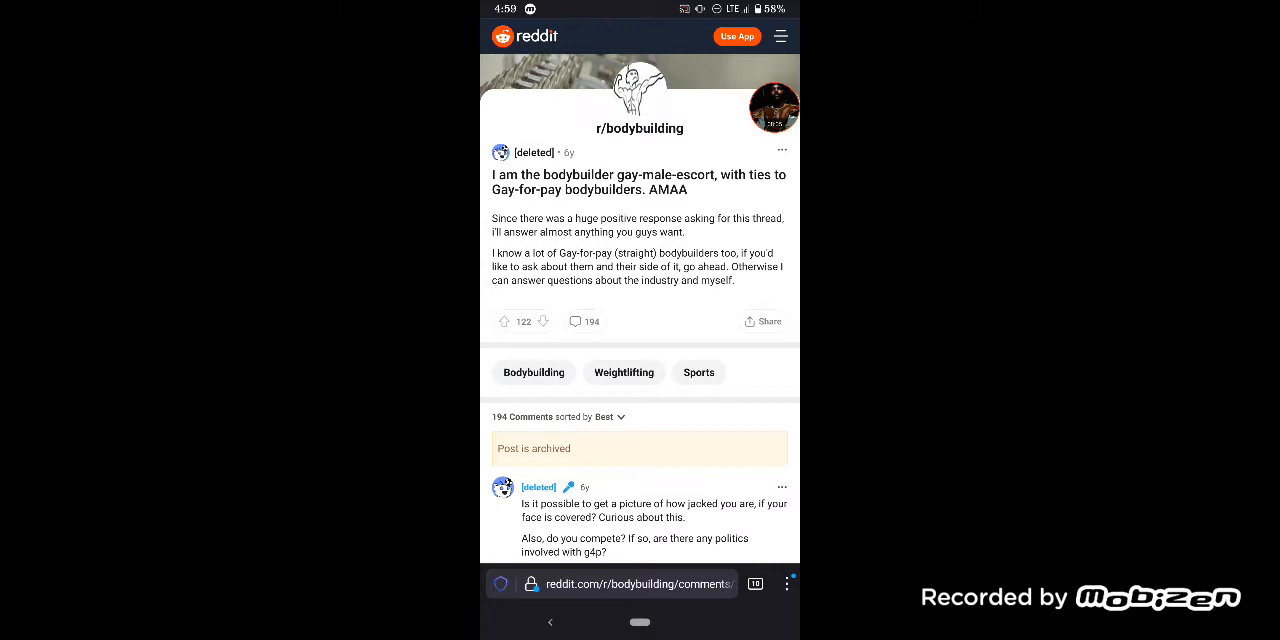
- Scroll down the r/bodybuilding AMA thread and expand the OP's long reply
{"action": "scroll", "scroll_direction": "down", "scroll_amount": 3}
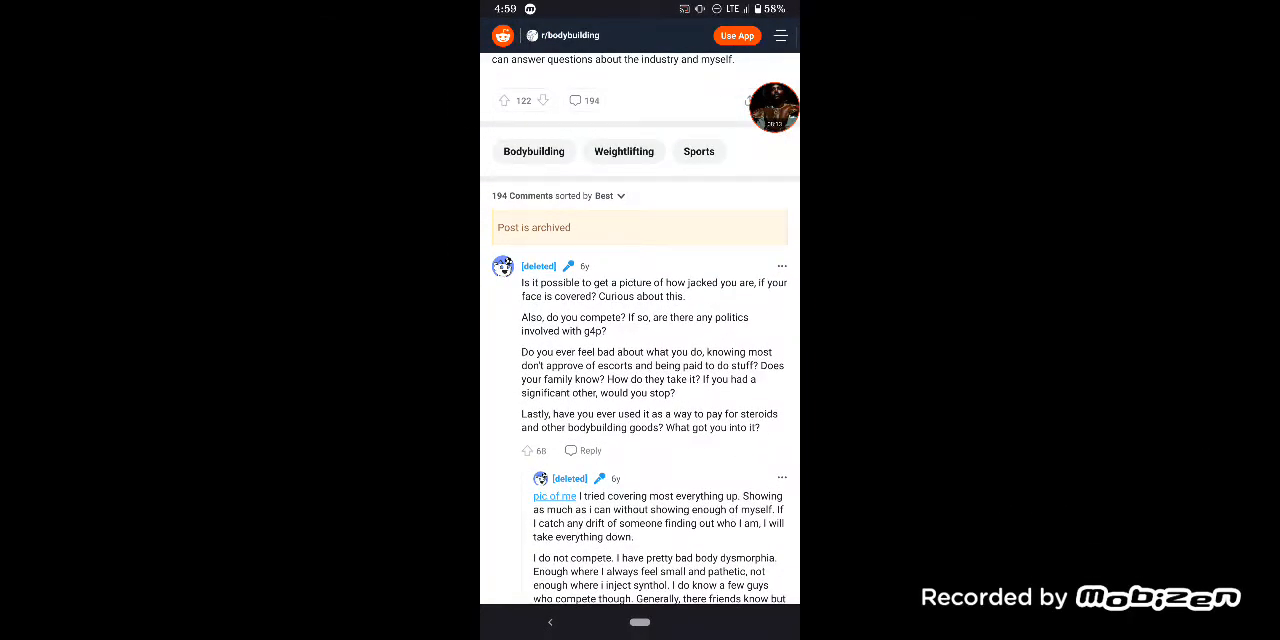
{"action": "scroll", "scroll_direction": "down", "scroll_amount": 3}
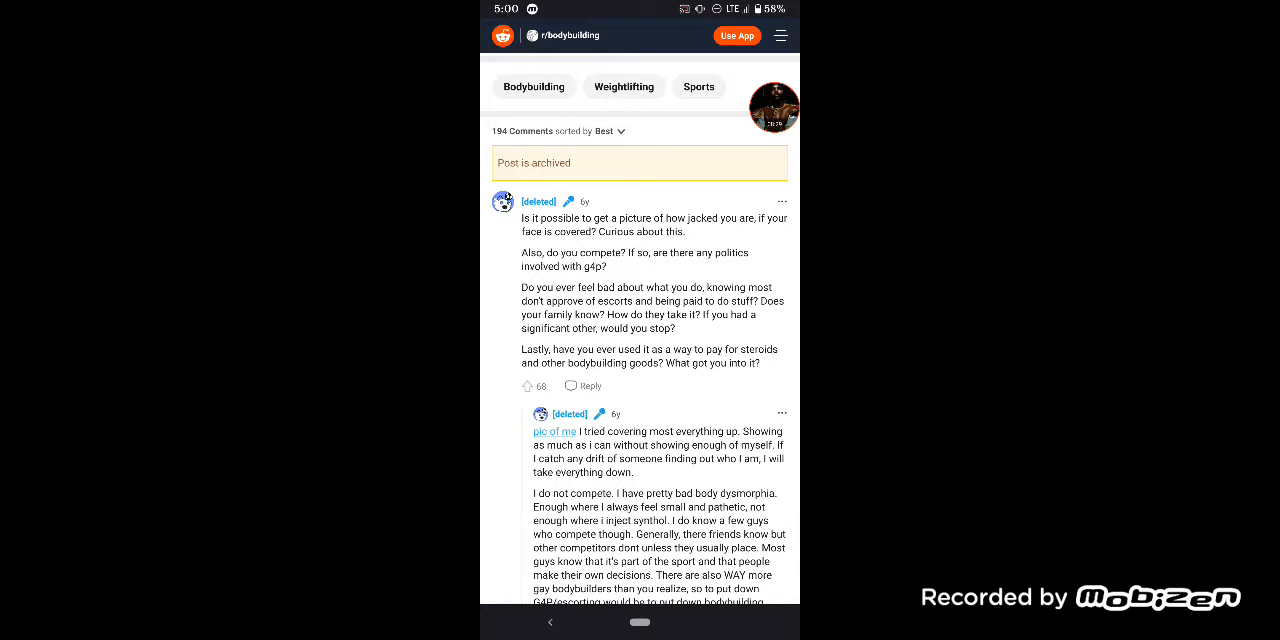
{"action": "scroll", "scroll_direction": "down", "scroll_amount": 3}
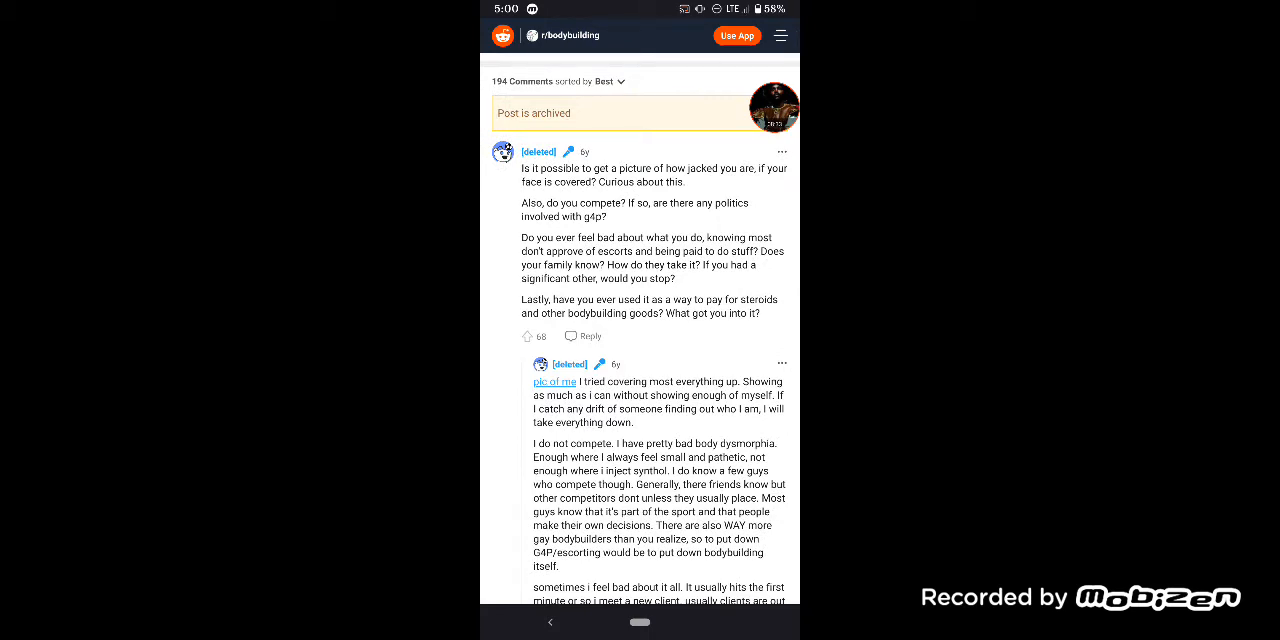
{"action": "scroll", "scroll_direction": "down", "scroll_amount": 3}
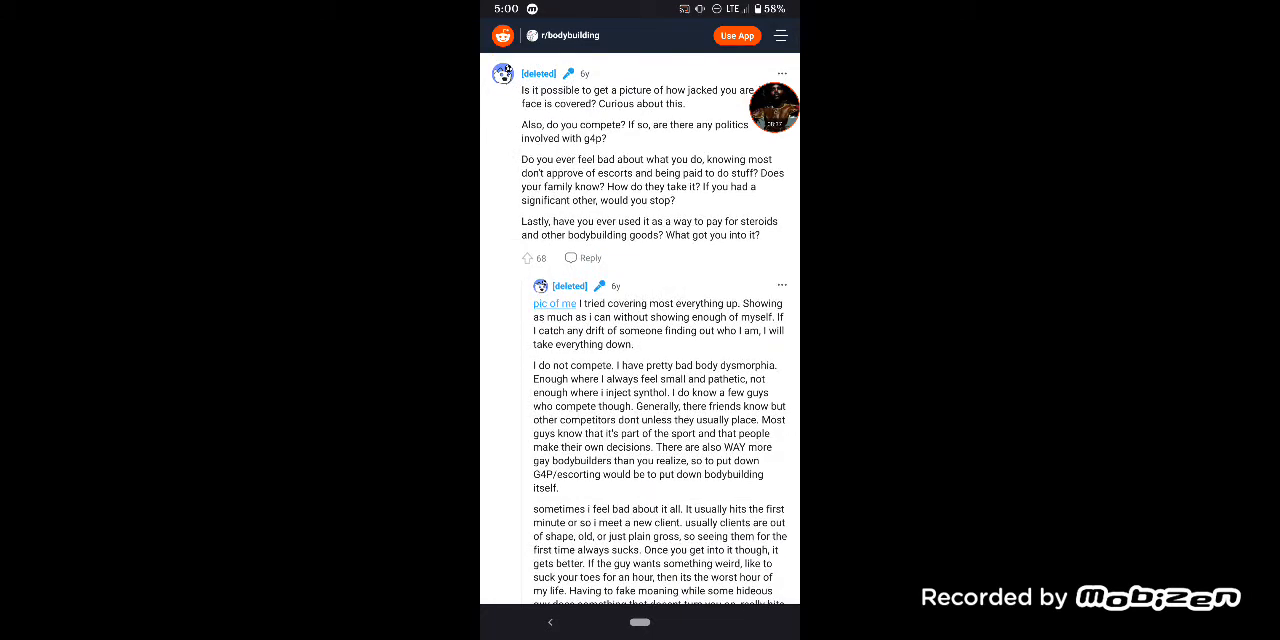
{"action": "scroll", "scroll_direction": "down", "scroll_amount": 3}
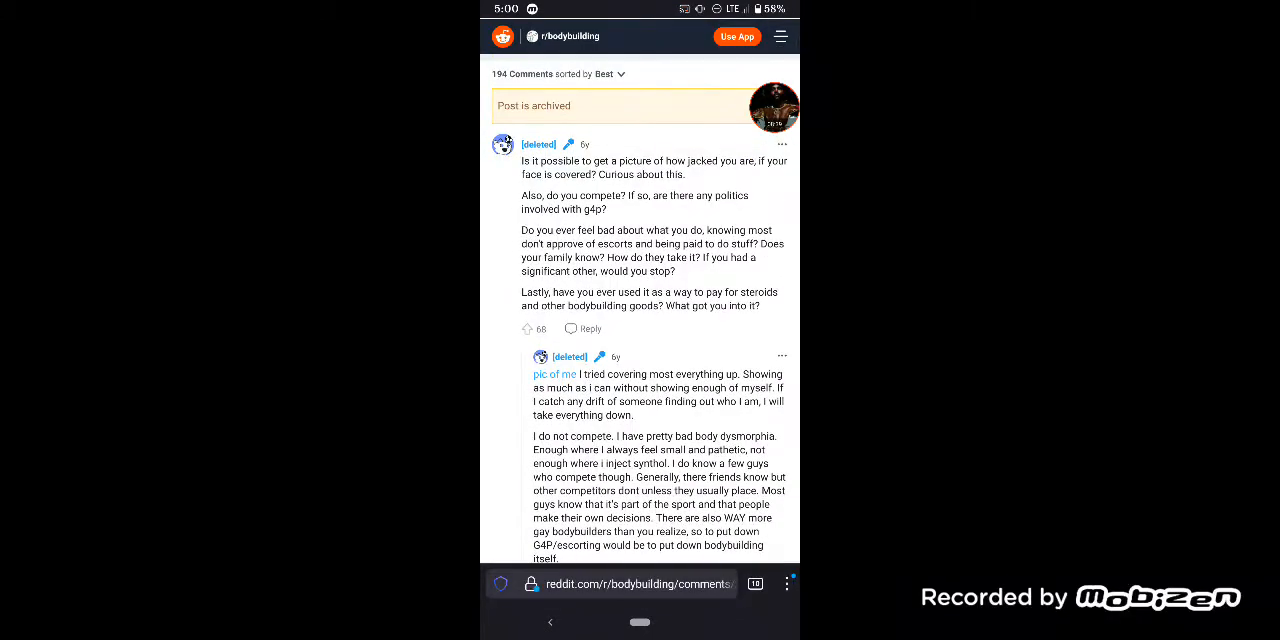
{"action": "scroll", "scroll_direction": "down", "scroll_amount": 3}
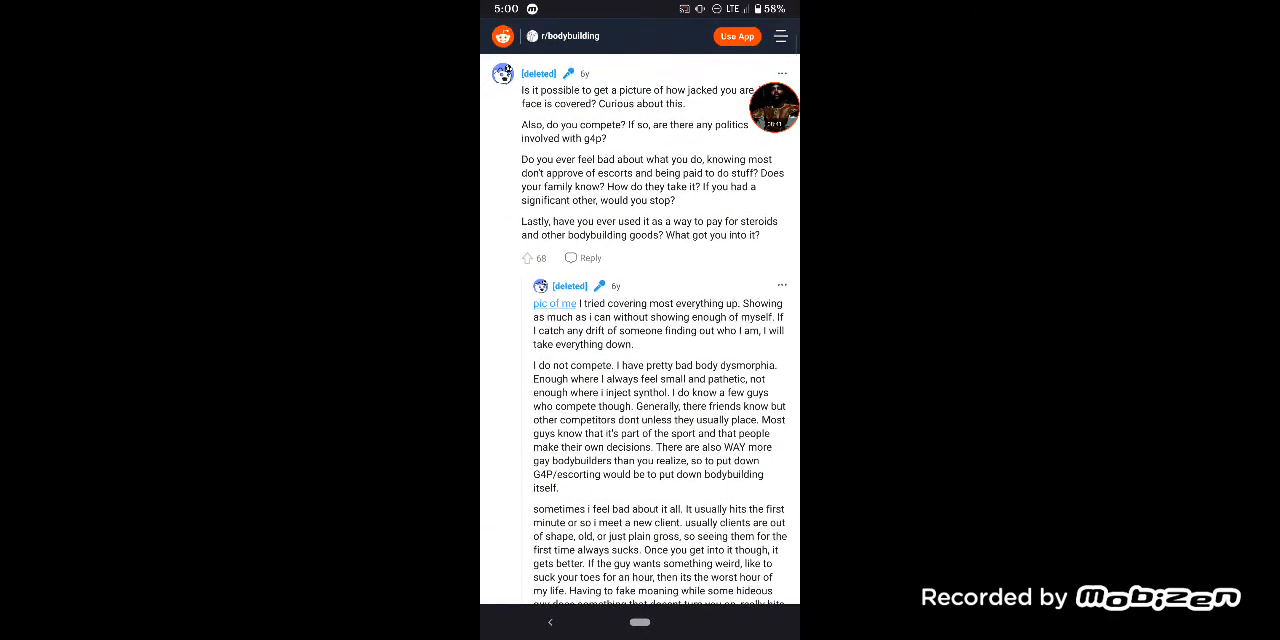
{"action": "left_click", "coordinate": [554, 303]}
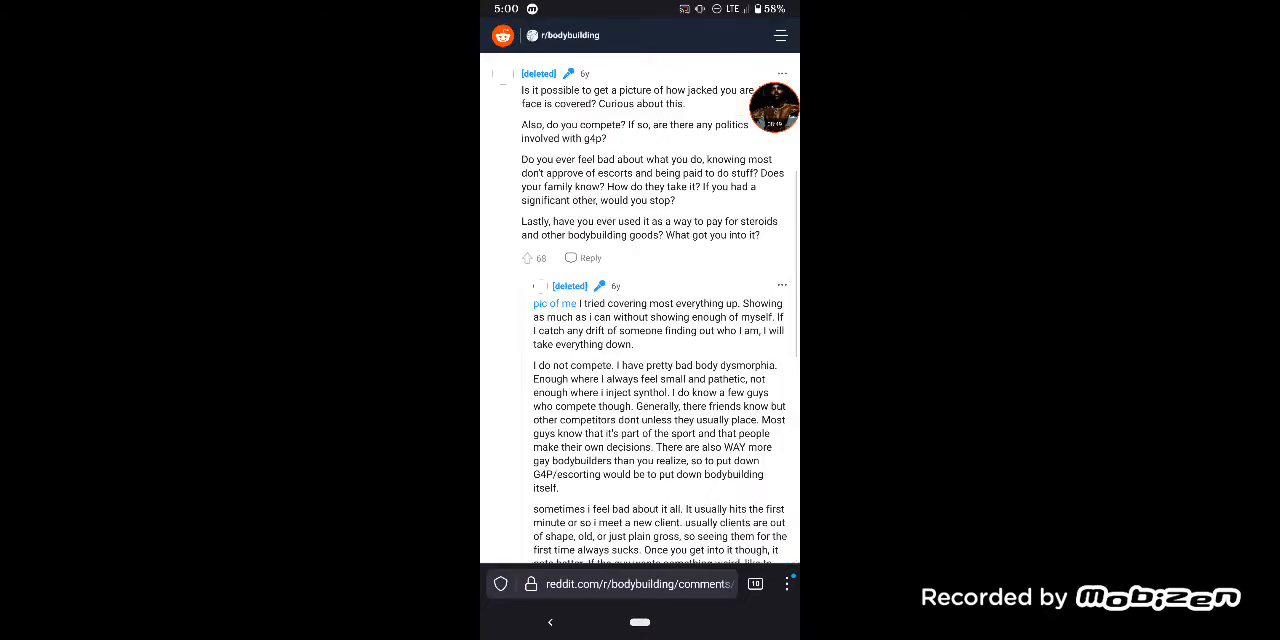
{"action": "scroll", "scroll_direction": "down", "scroll_amount": 3}
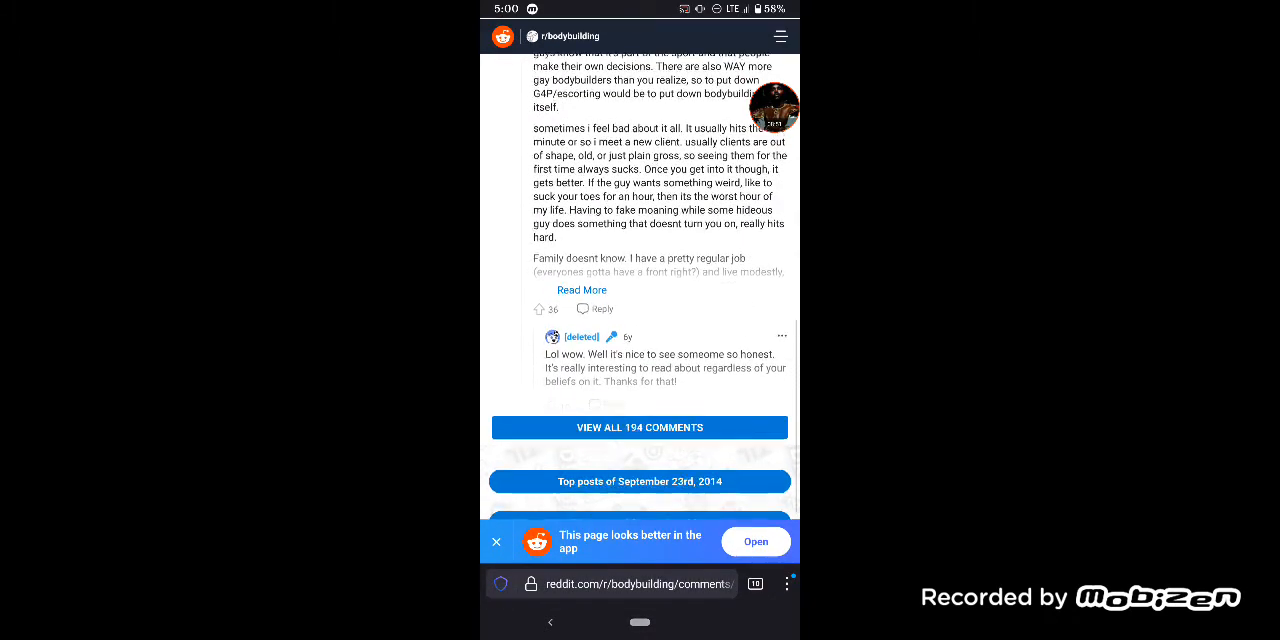
{"action": "scroll", "scroll_direction": "down", "scroll_amount": 3}
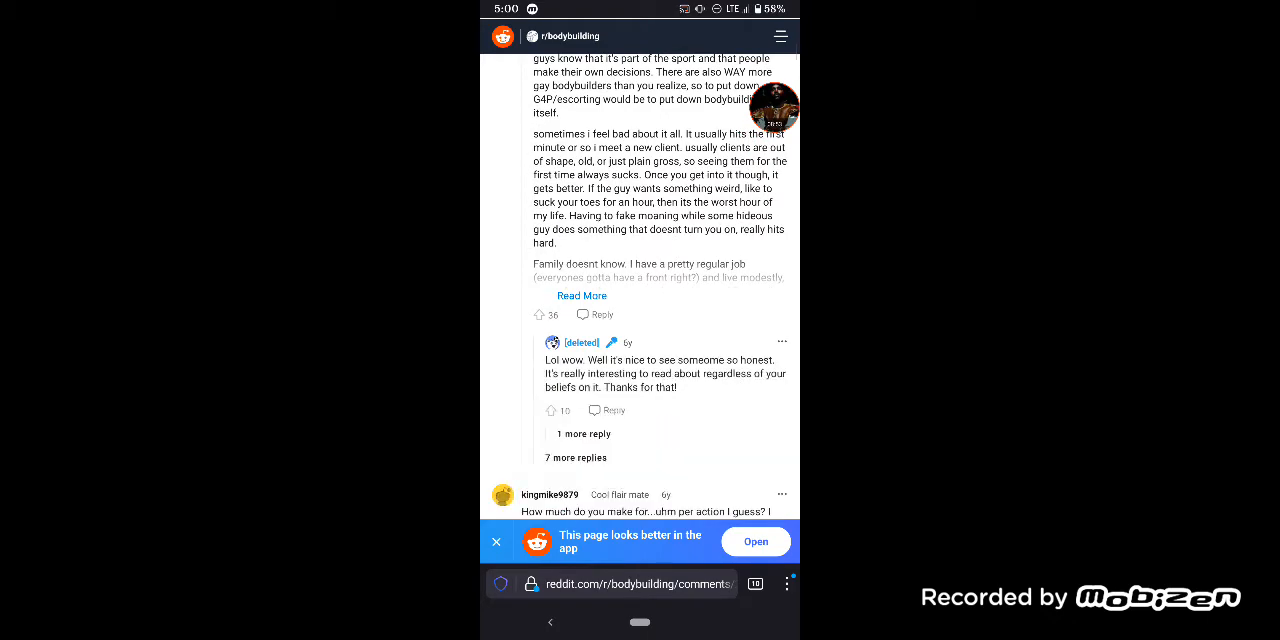
{"action": "left_click", "coordinate": [581, 295]}
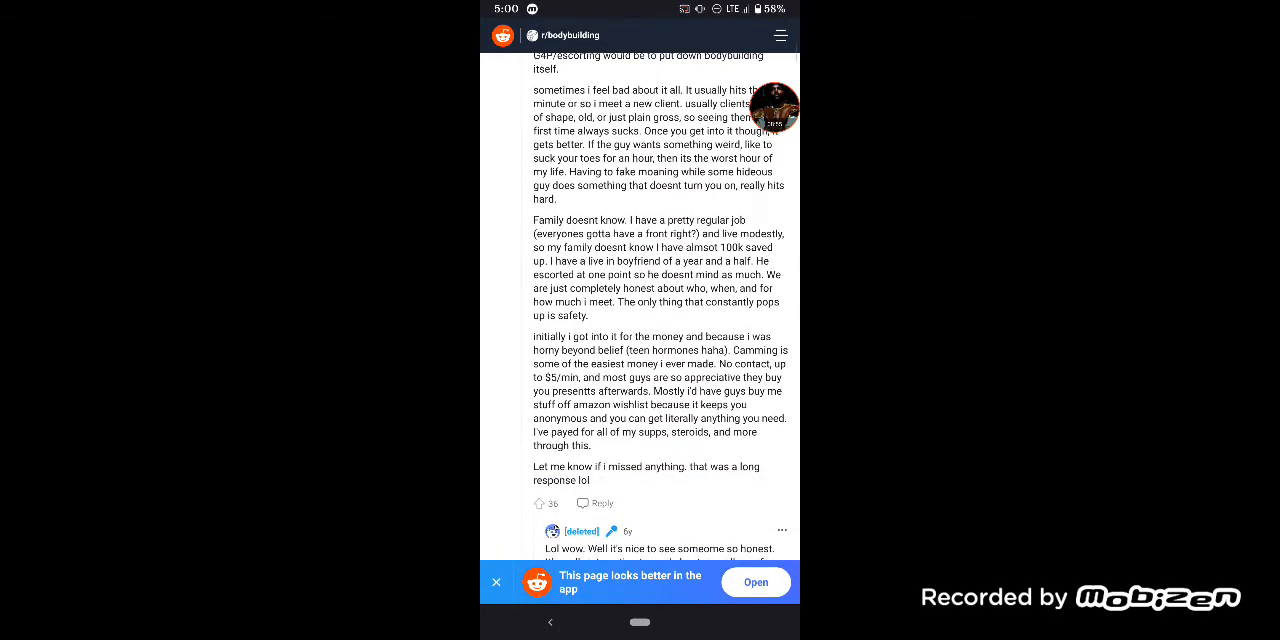
- Scroll on to the pay-per-session question and the answer about rates
{"action": "scroll", "scroll_direction": "down", "scroll_amount": 3}
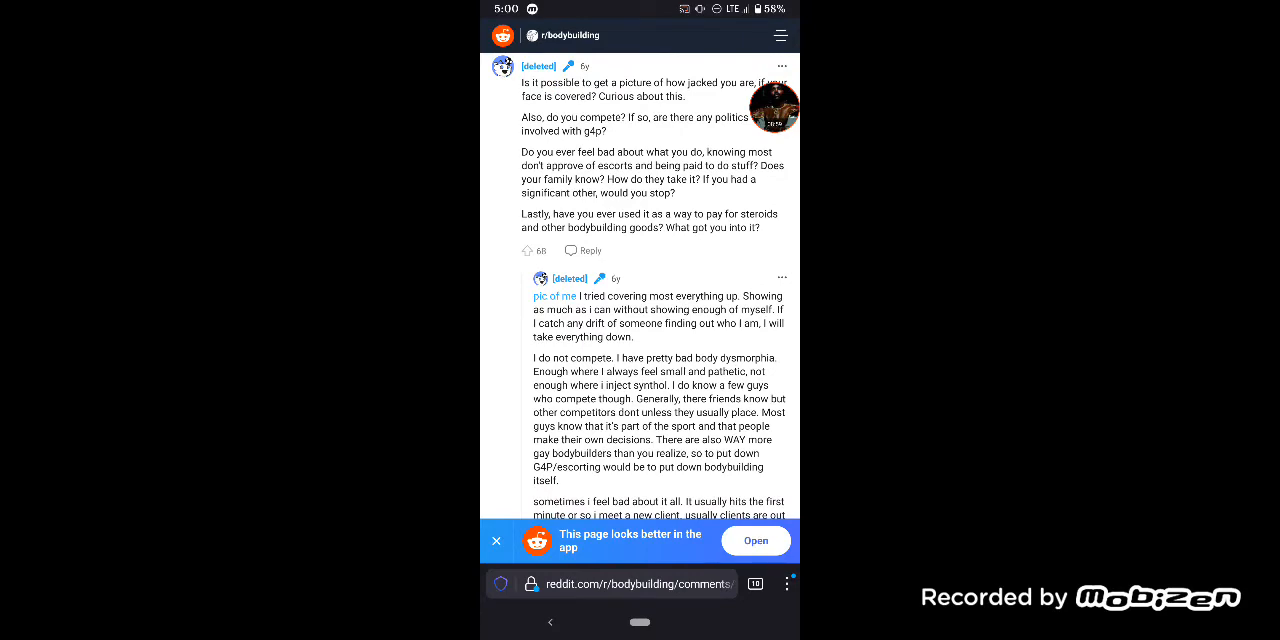
{"action": "scroll", "scroll_direction": "down", "scroll_amount": 3}
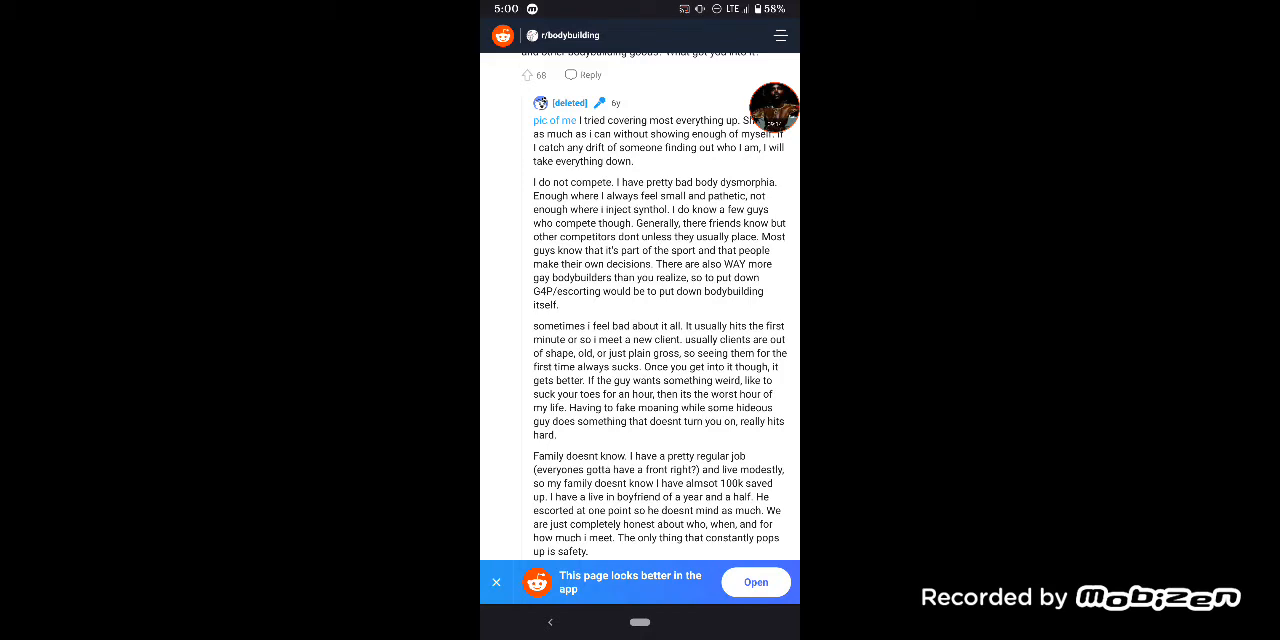
{"action": "scroll", "scroll_direction": "down", "scroll_amount": 3}
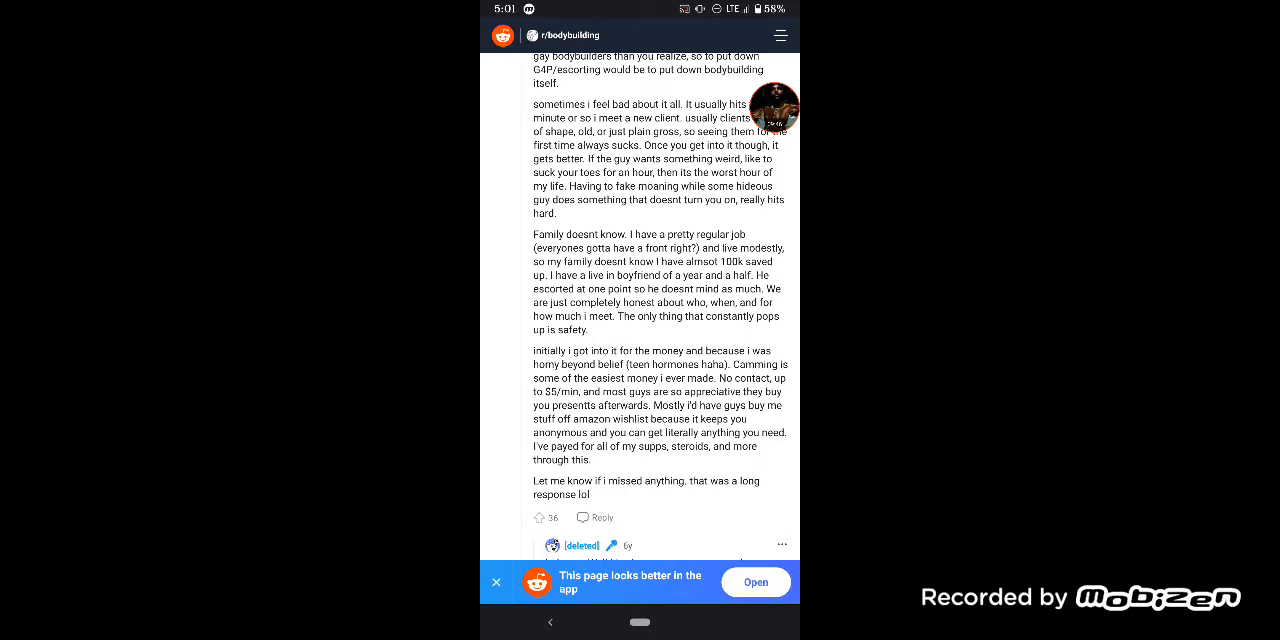
{"action": "scroll", "scroll_direction": "down", "scroll_amount": 3}
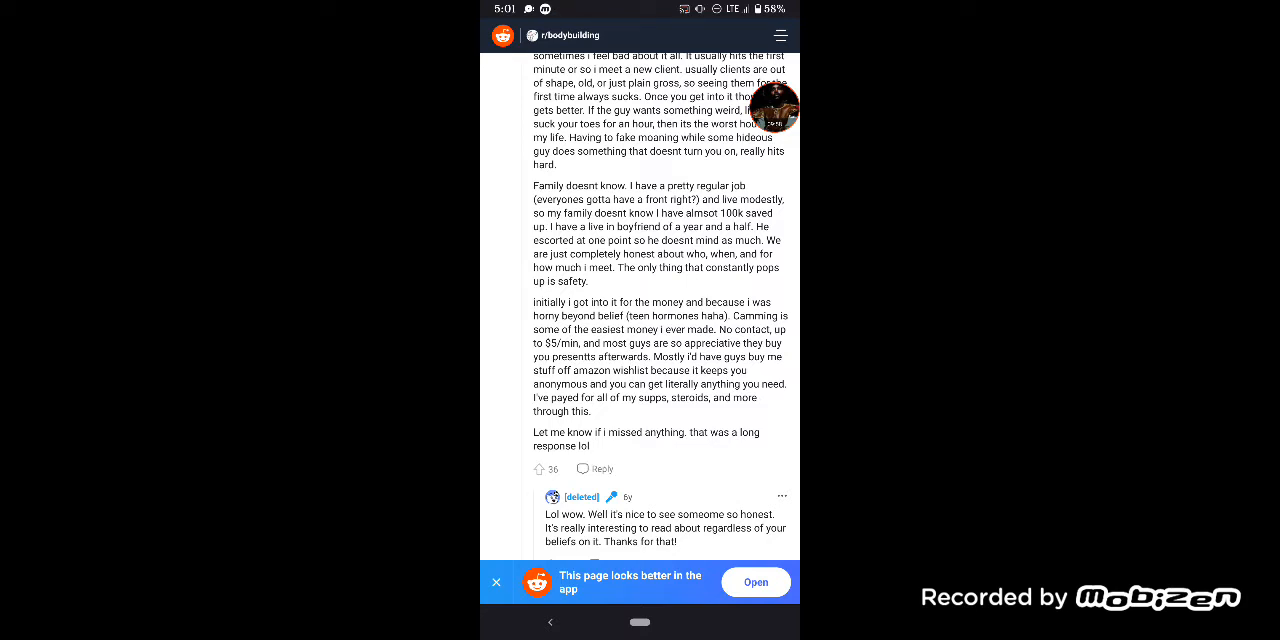
{"action": "scroll", "scroll_direction": "down", "scroll_amount": 3}
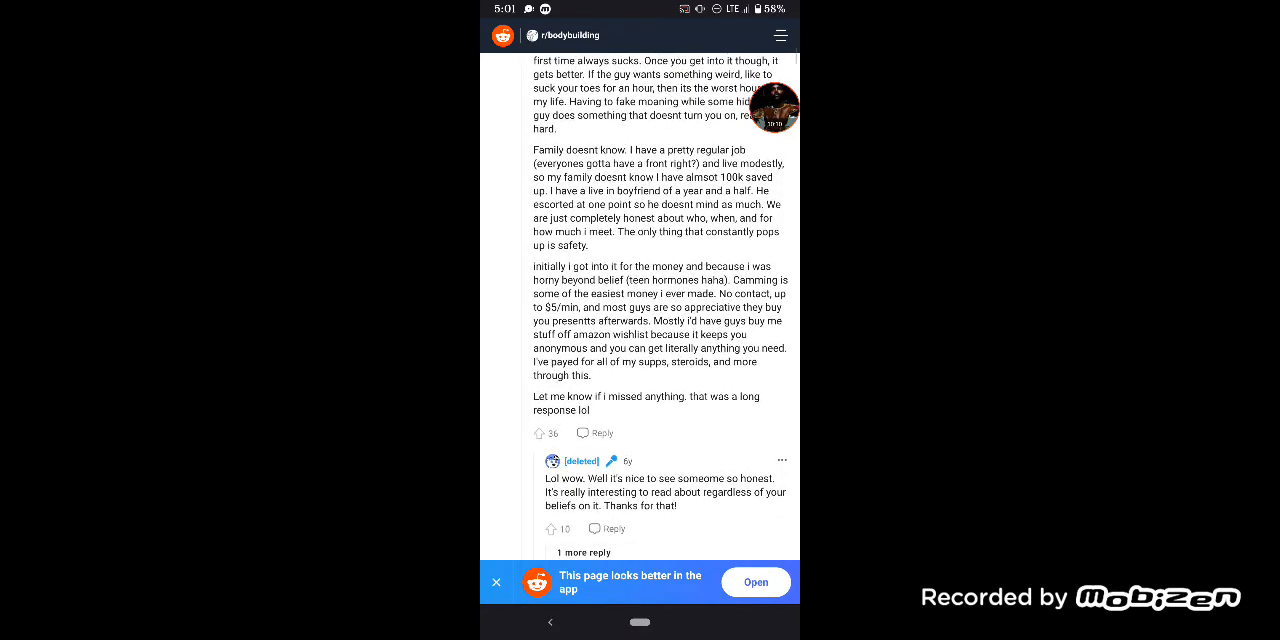
{"action": "scroll", "scroll_direction": "down", "scroll_amount": 3}
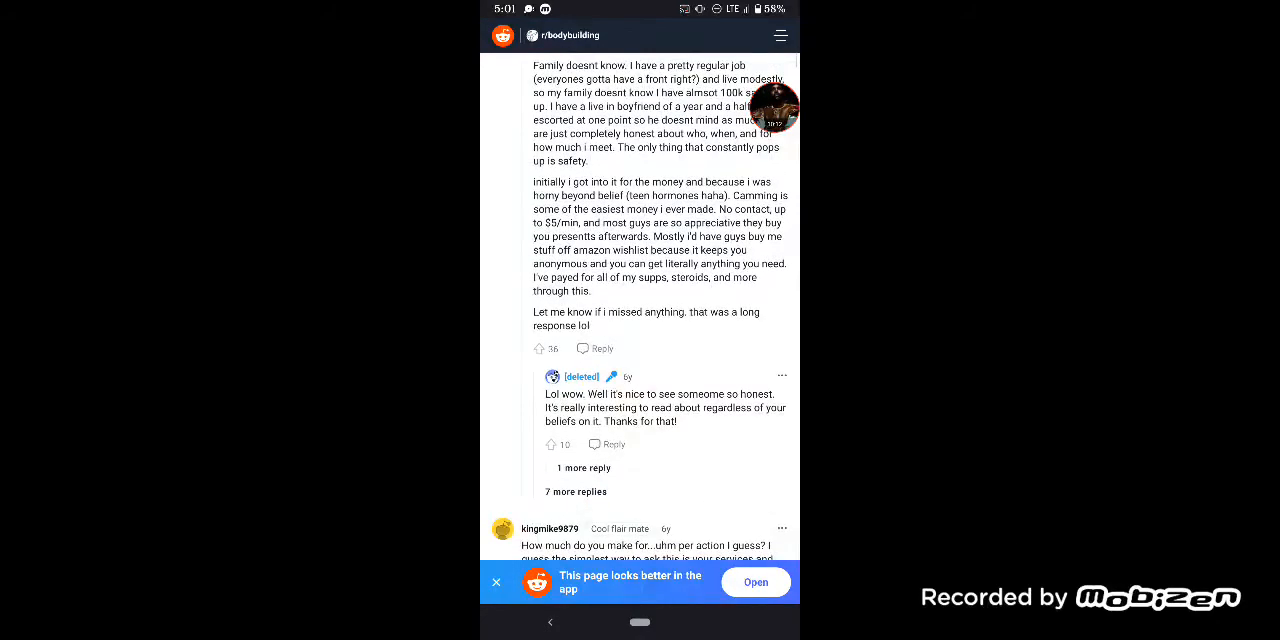
{"action": "scroll", "scroll_direction": "down", "scroll_amount": 3}
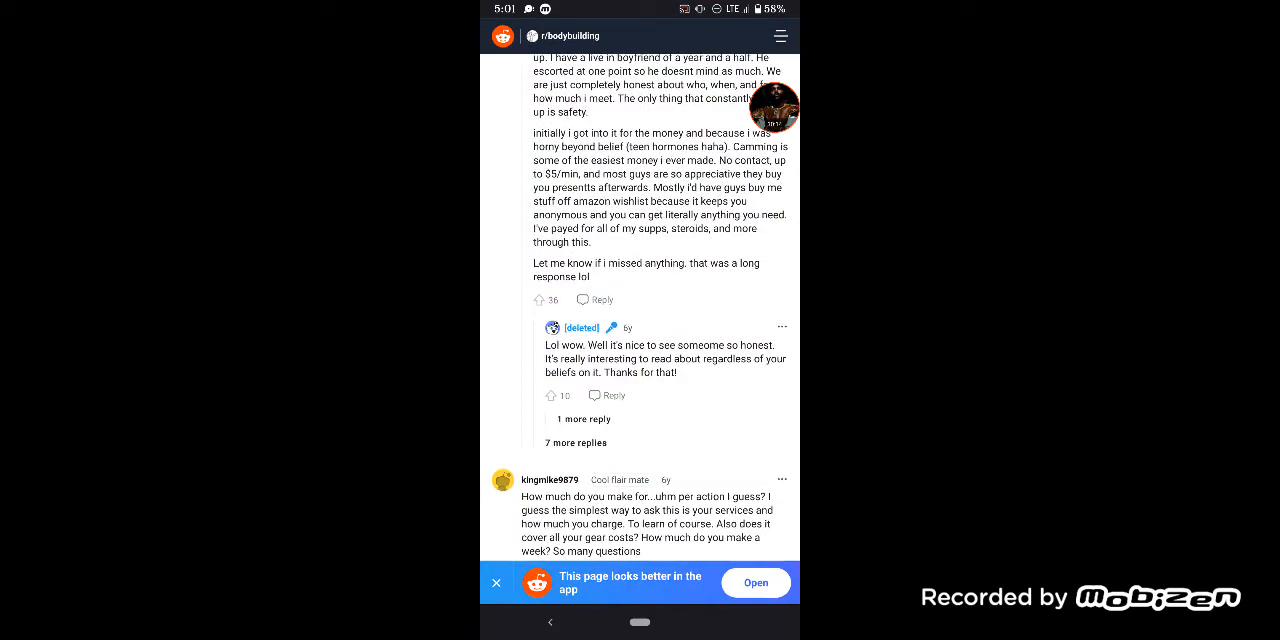
{"action": "scroll", "scroll_direction": "down", "scroll_amount": 3}
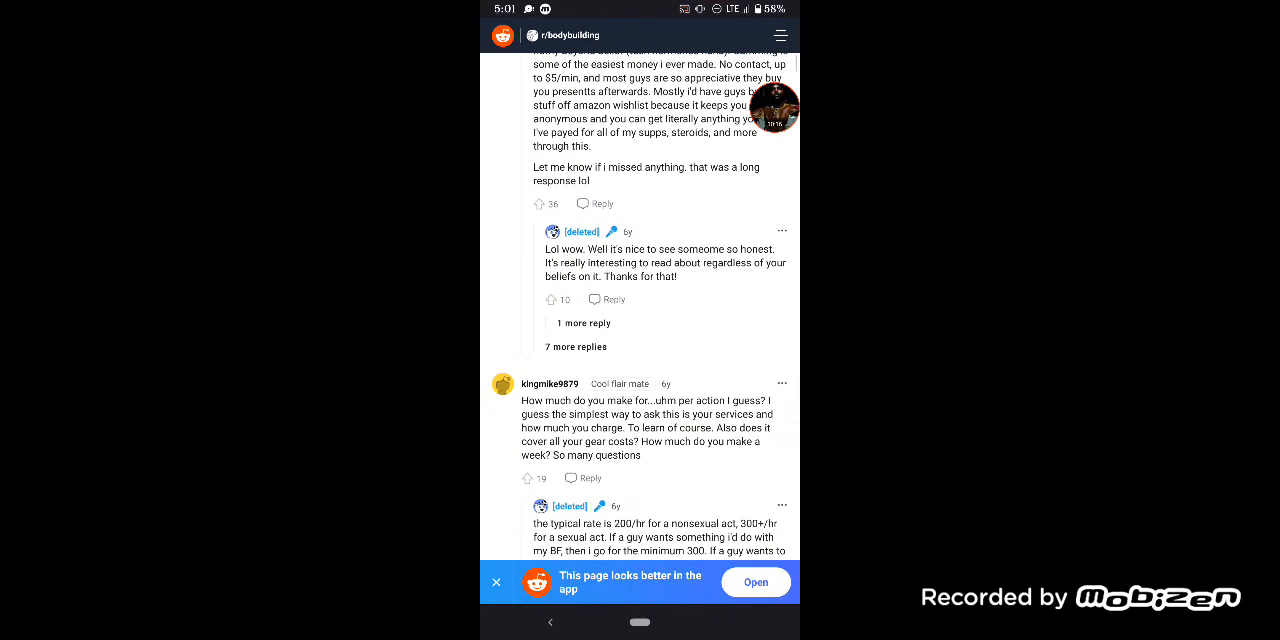
- Scroll down to the IFBB pros question and expand its '11 more replies'
{"action": "scroll", "scroll_direction": "down", "scroll_amount": 3}
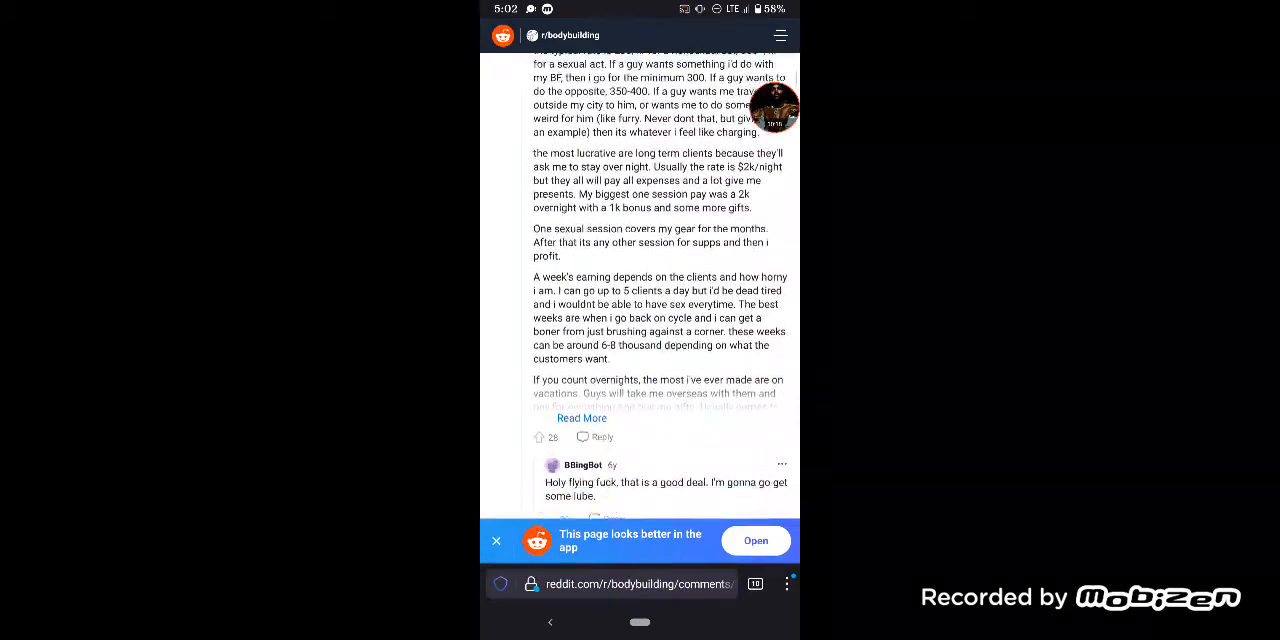
{"action": "scroll", "scroll_direction": "down", "scroll_amount": 3}
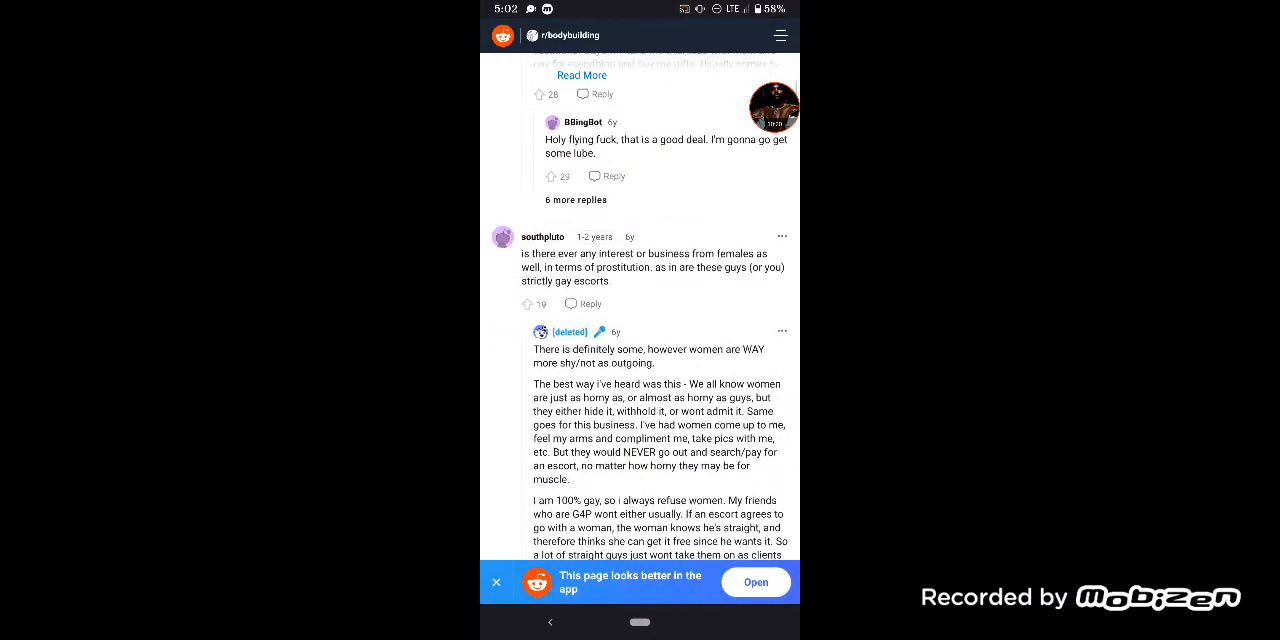
{"action": "scroll", "scroll_direction": "down", "scroll_amount": 3}
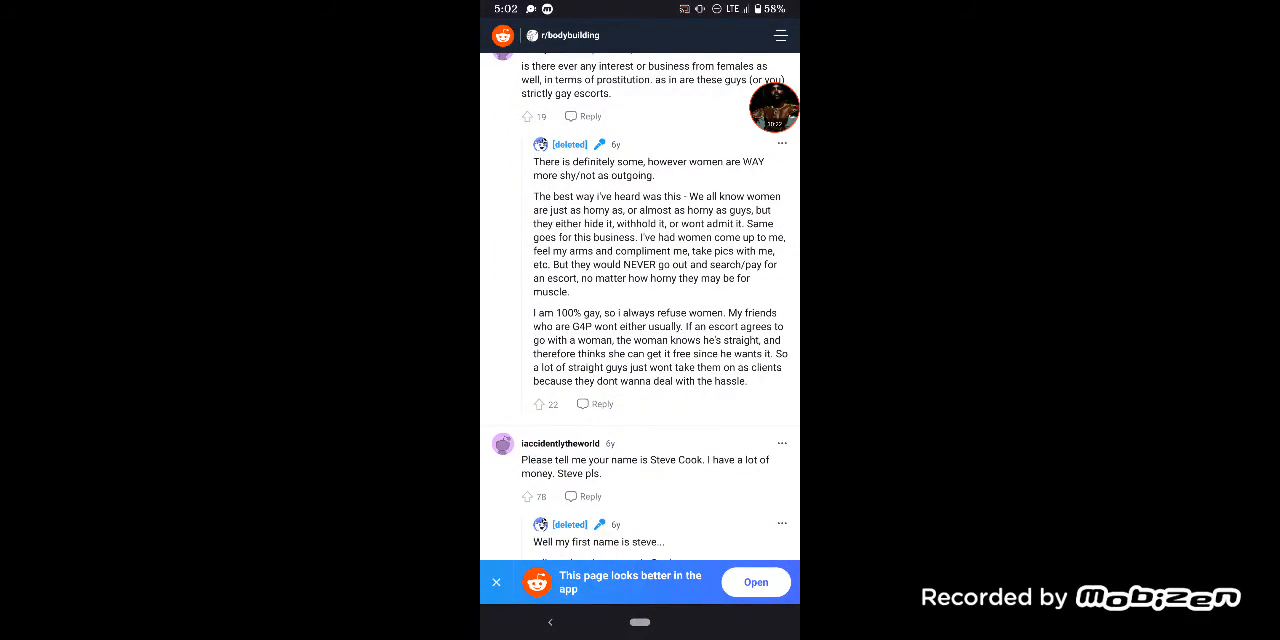
{"action": "scroll", "scroll_direction": "down", "scroll_amount": 3}
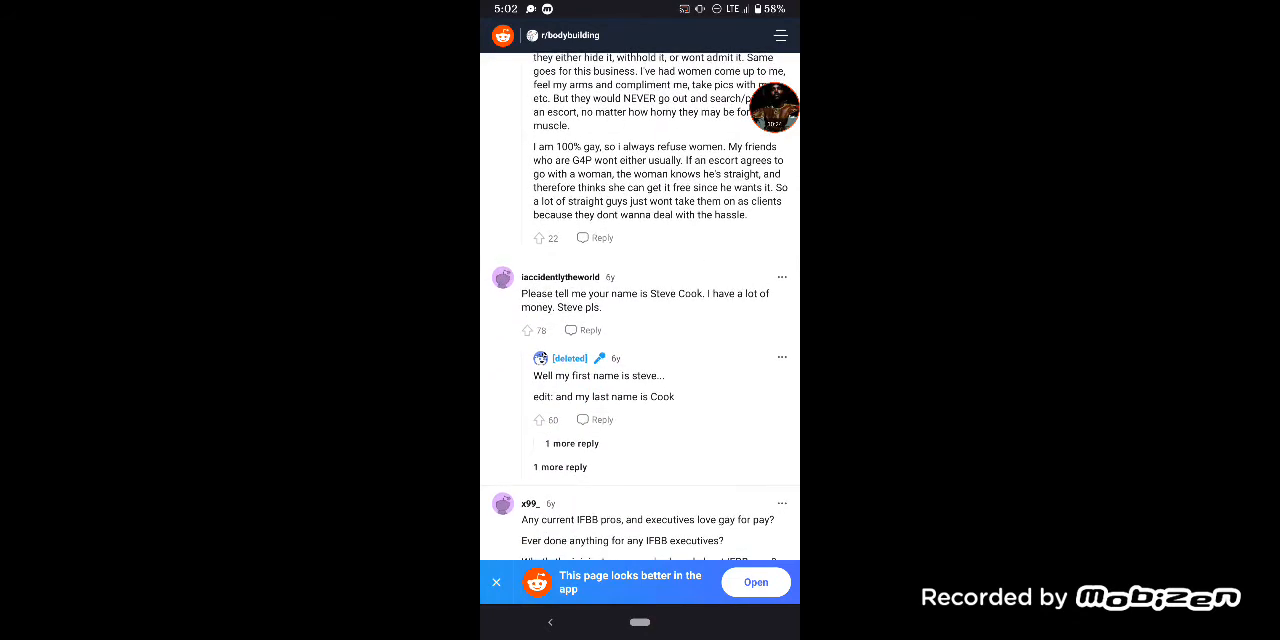
{"action": "scroll", "scroll_direction": "down", "scroll_amount": 3}
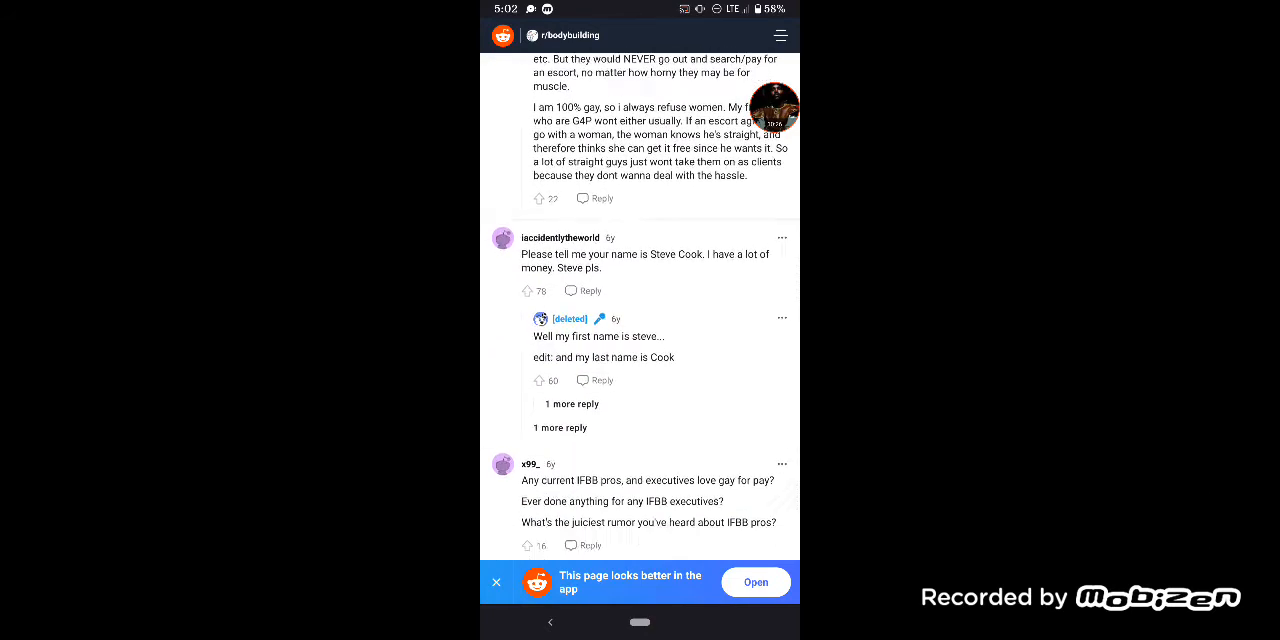
{"action": "scroll", "scroll_direction": "down", "scroll_amount": 3}
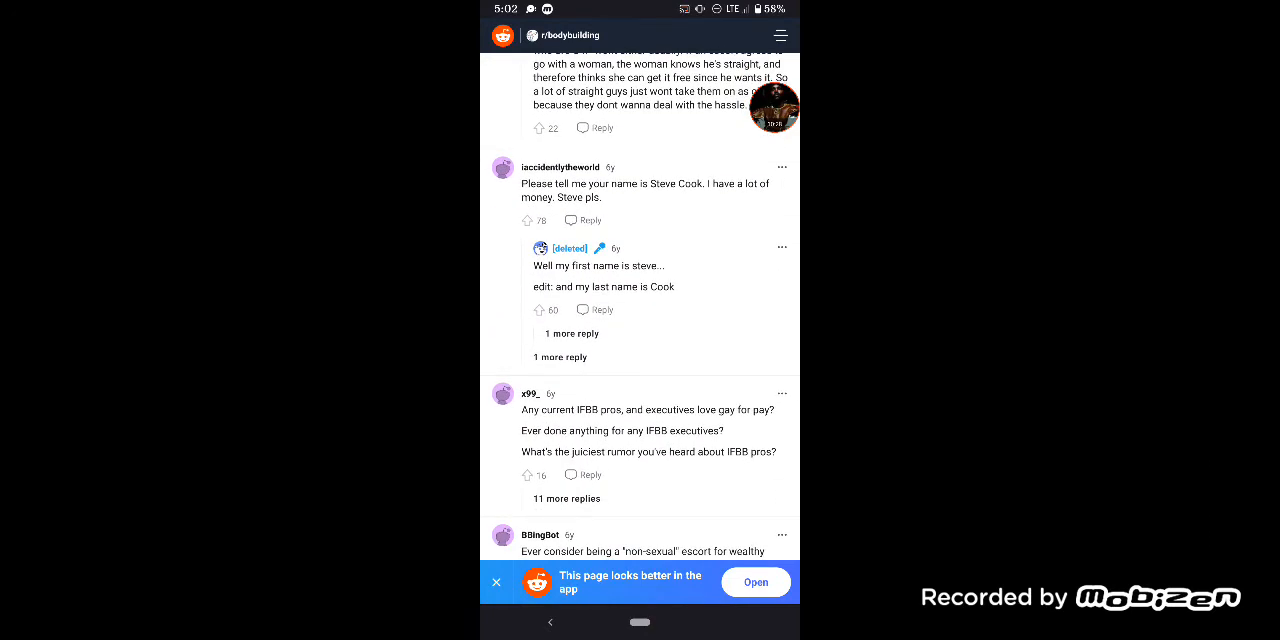
{"action": "left_click", "coordinate": [566, 498]}
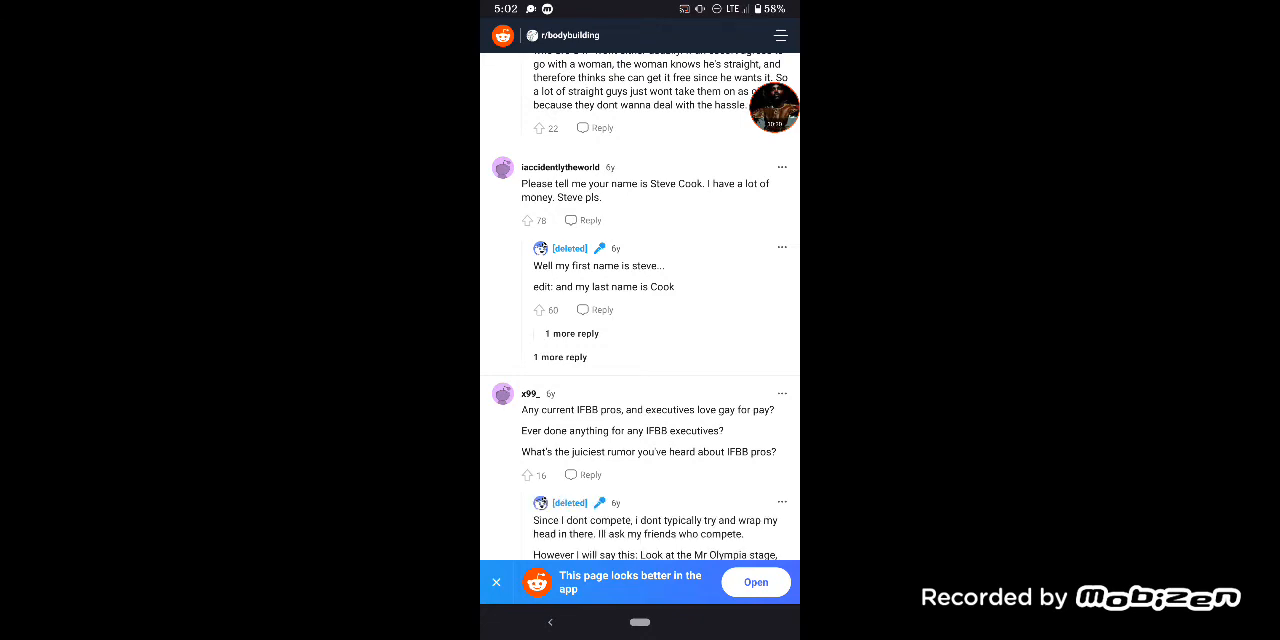
- Read the OP's answer down to the follow-up about Kai Greene's rumored G4P past
{"action": "scroll", "scroll_direction": "down", "scroll_amount": 3}
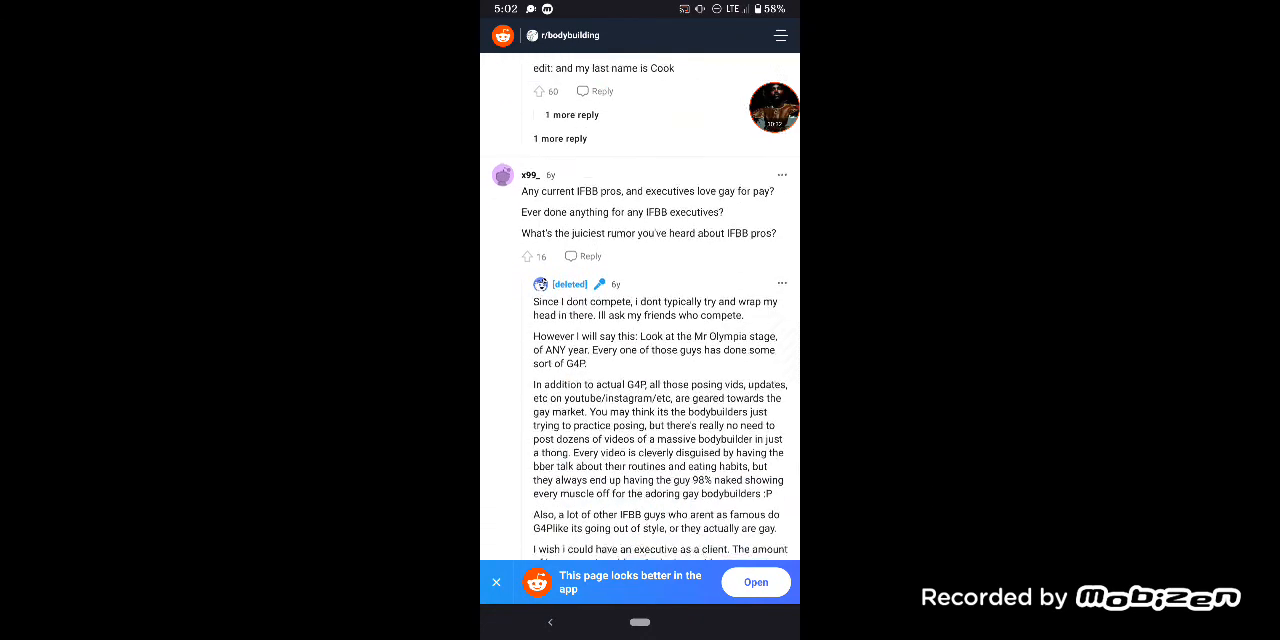
{"action": "scroll", "scroll_direction": "down", "scroll_amount": 3}
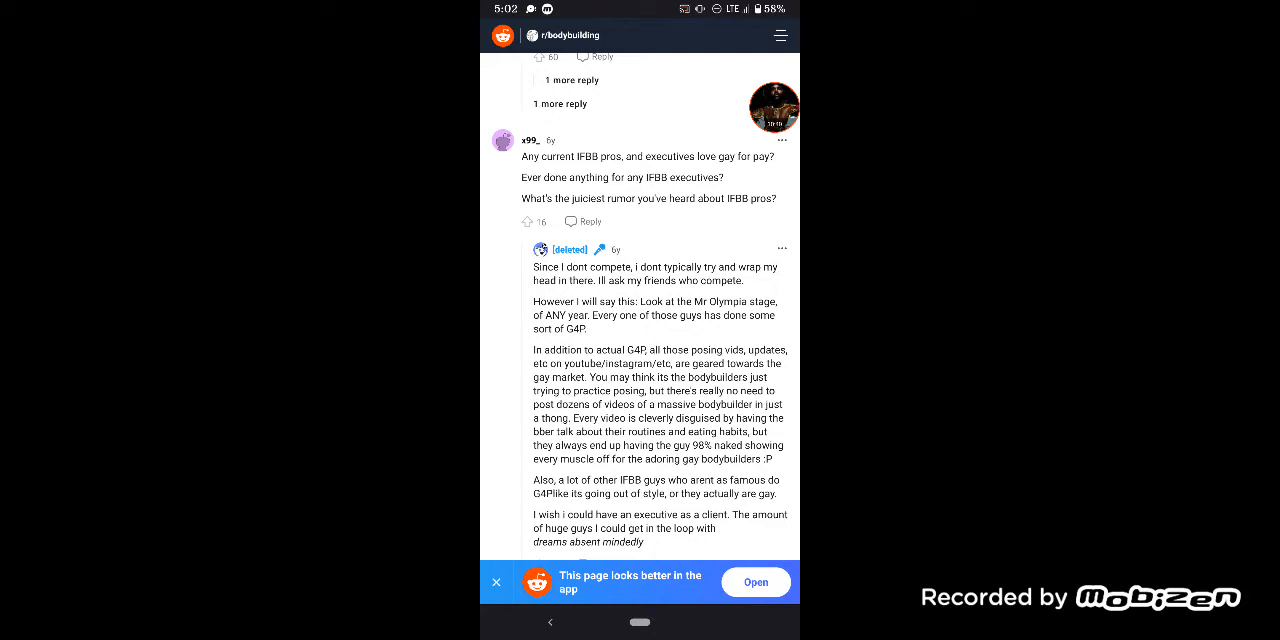
{"action": "scroll", "scroll_direction": "down", "scroll_amount": 3}
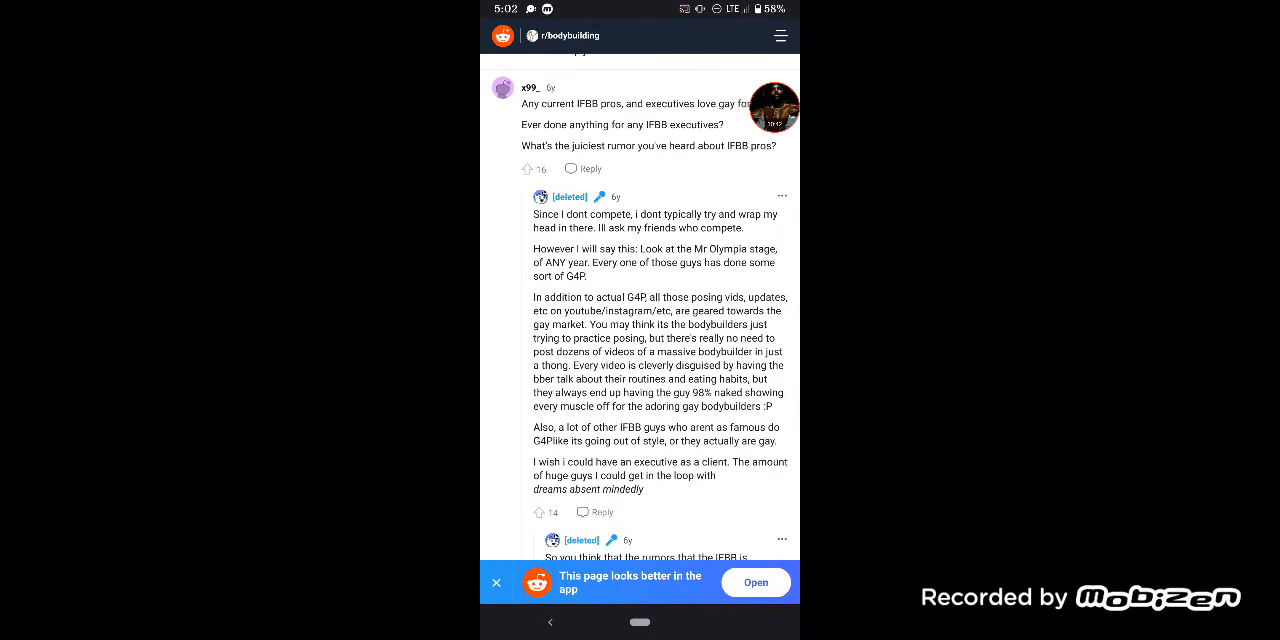
{"action": "scroll", "scroll_direction": "down", "scroll_amount": 3}
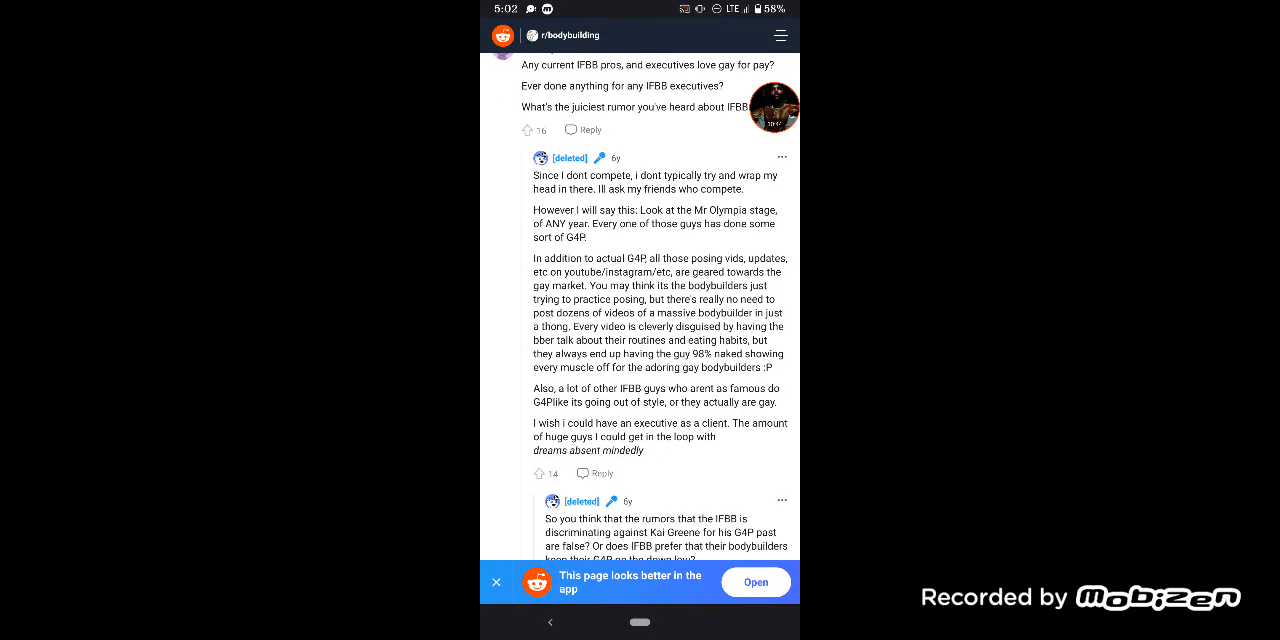
{"action": "scroll", "scroll_direction": "down", "scroll_amount": 3}
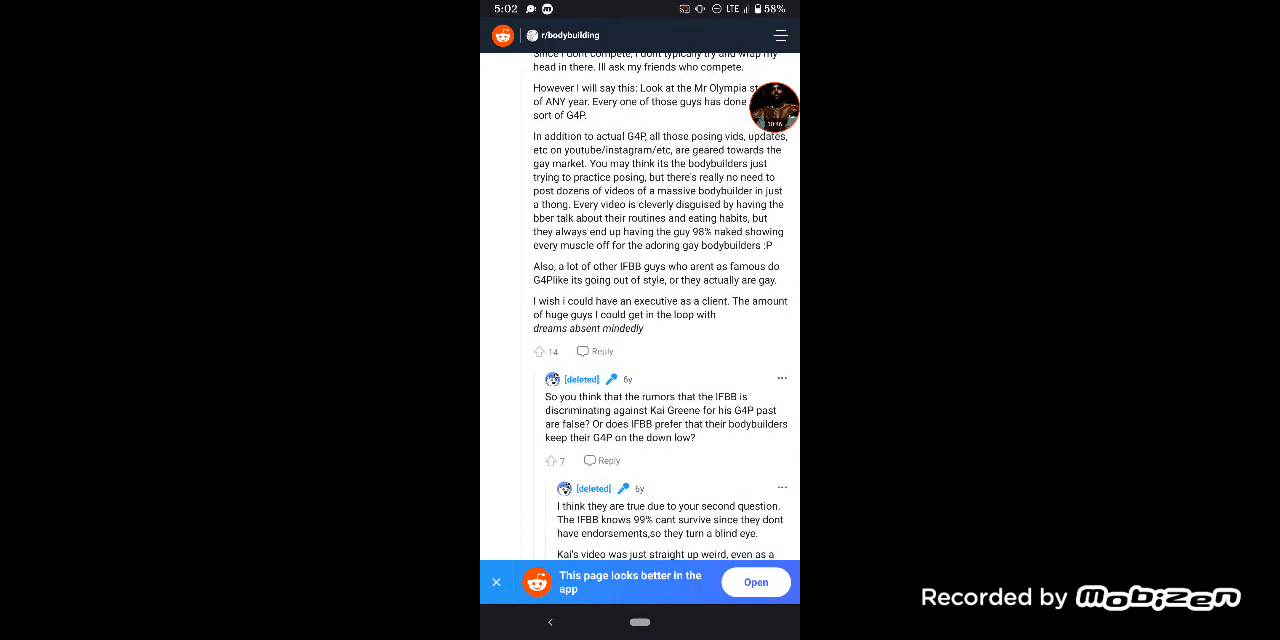
{"action": "scroll", "scroll_direction": "down", "scroll_amount": 3}
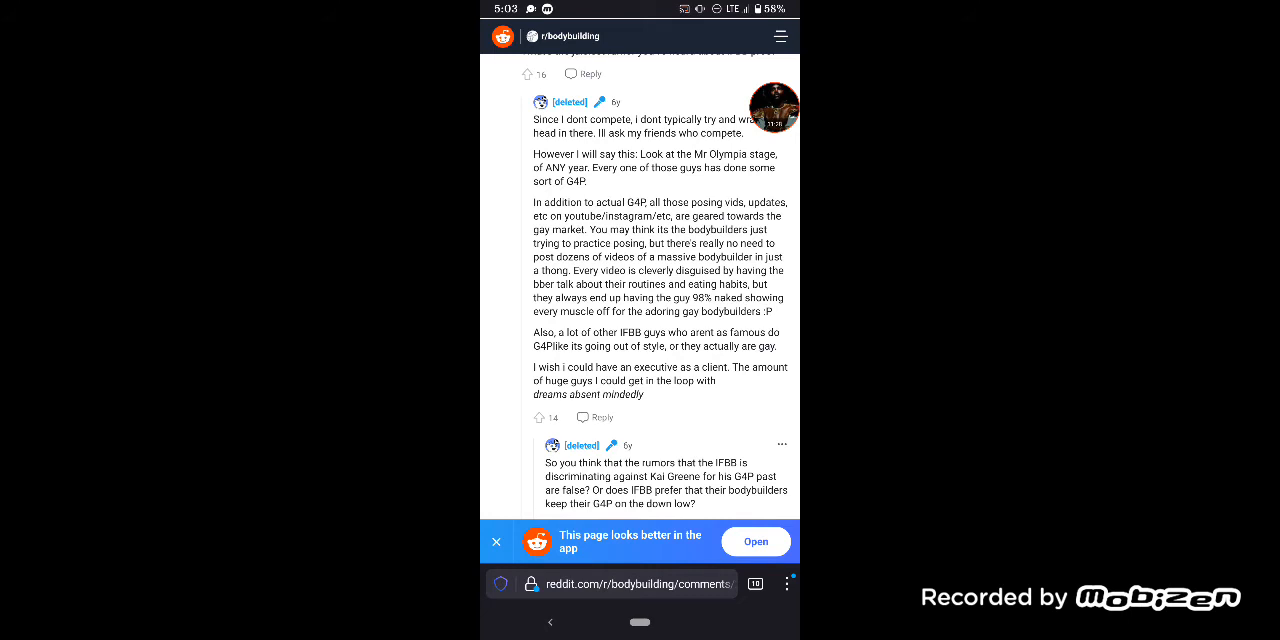
- Scroll past suggested posts to the Kai Greene rumor answer and Frank Yang replies
{"action": "scroll", "scroll_direction": "down", "scroll_amount": 3}
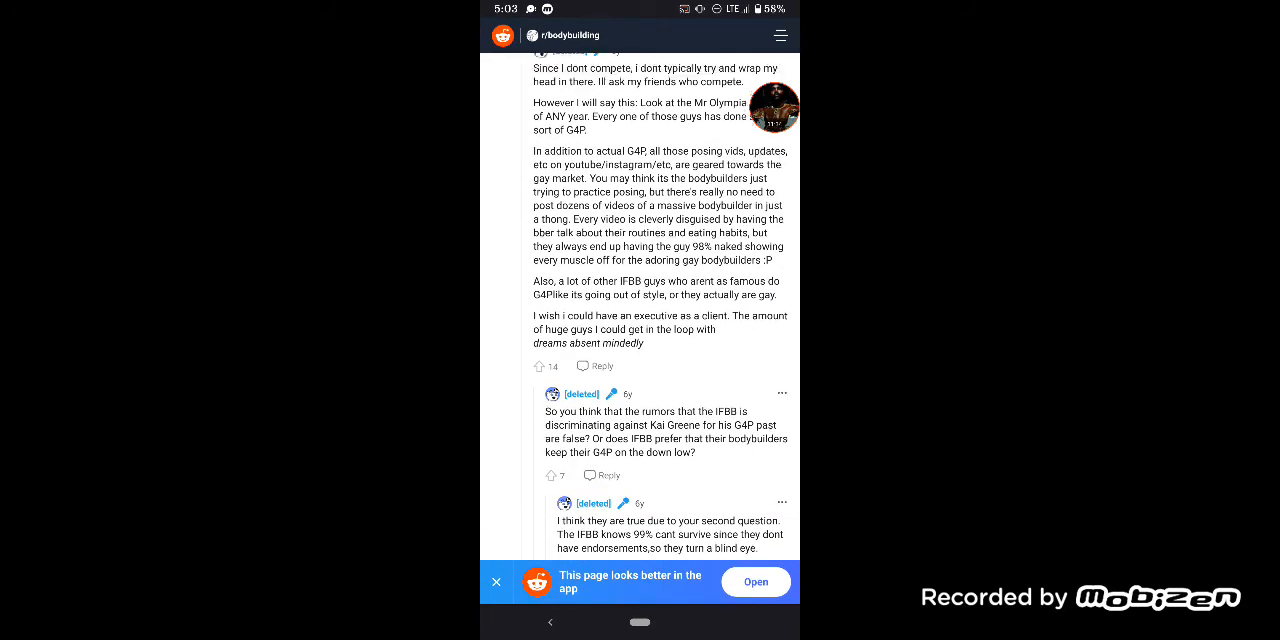
{"action": "scroll", "scroll_direction": "down", "scroll_amount": 3}
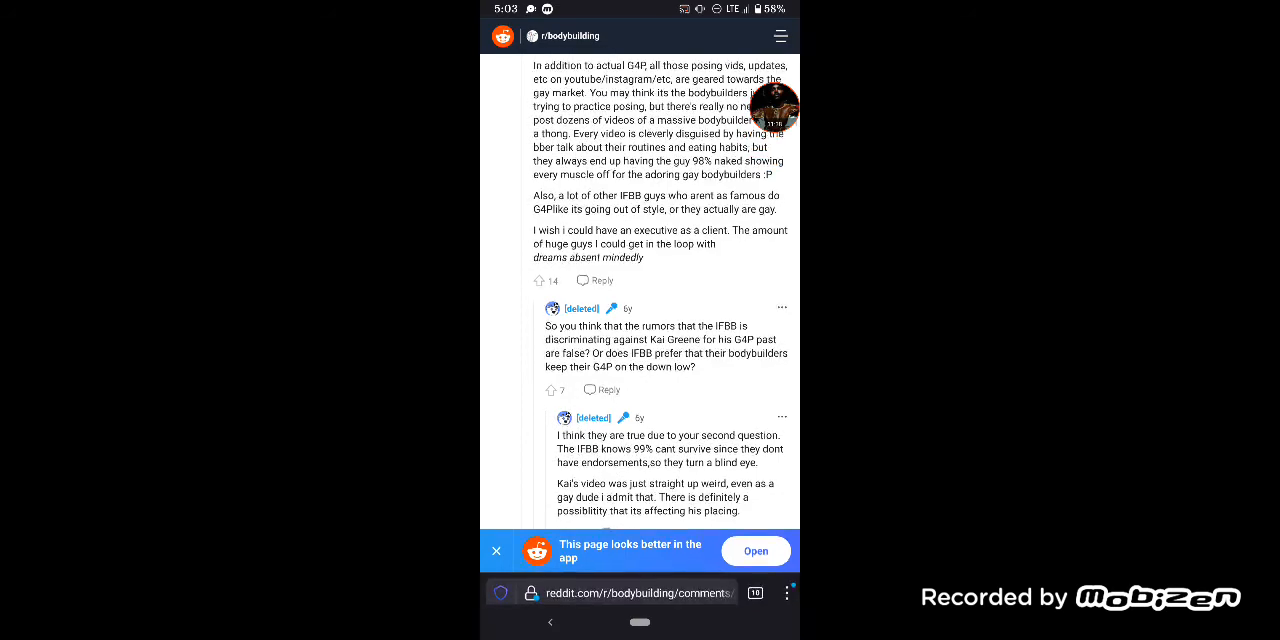
{"action": "scroll", "scroll_direction": "down", "scroll_amount": 3}
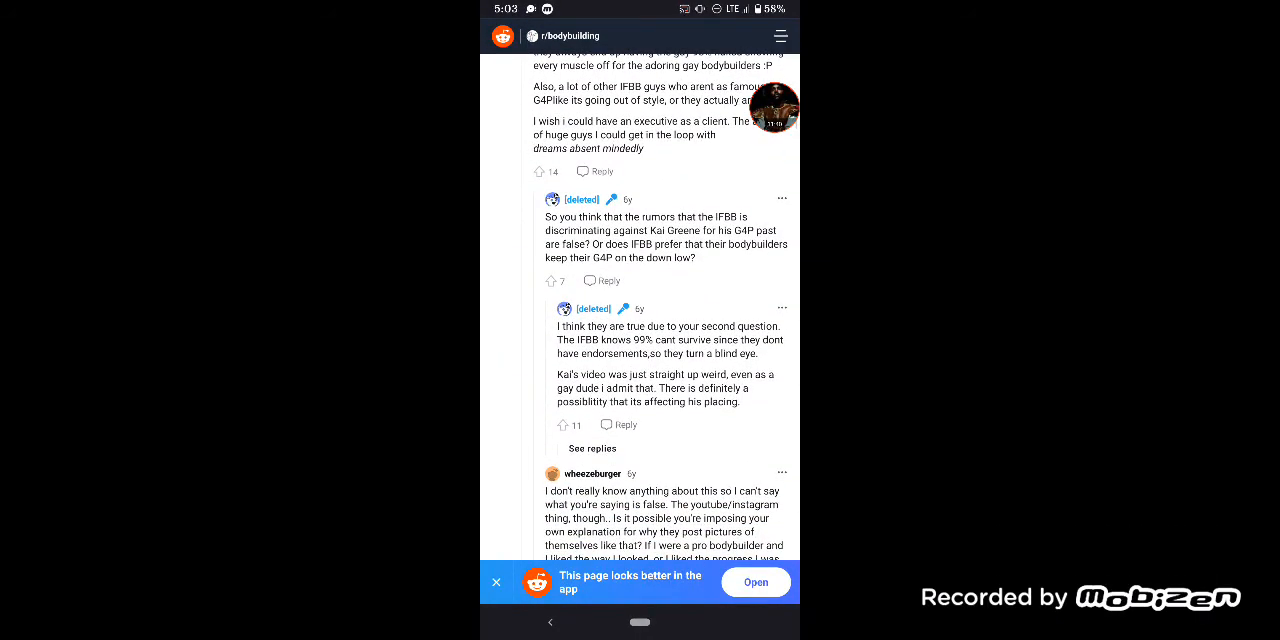
{"action": "scroll", "scroll_direction": "down", "scroll_amount": 3}
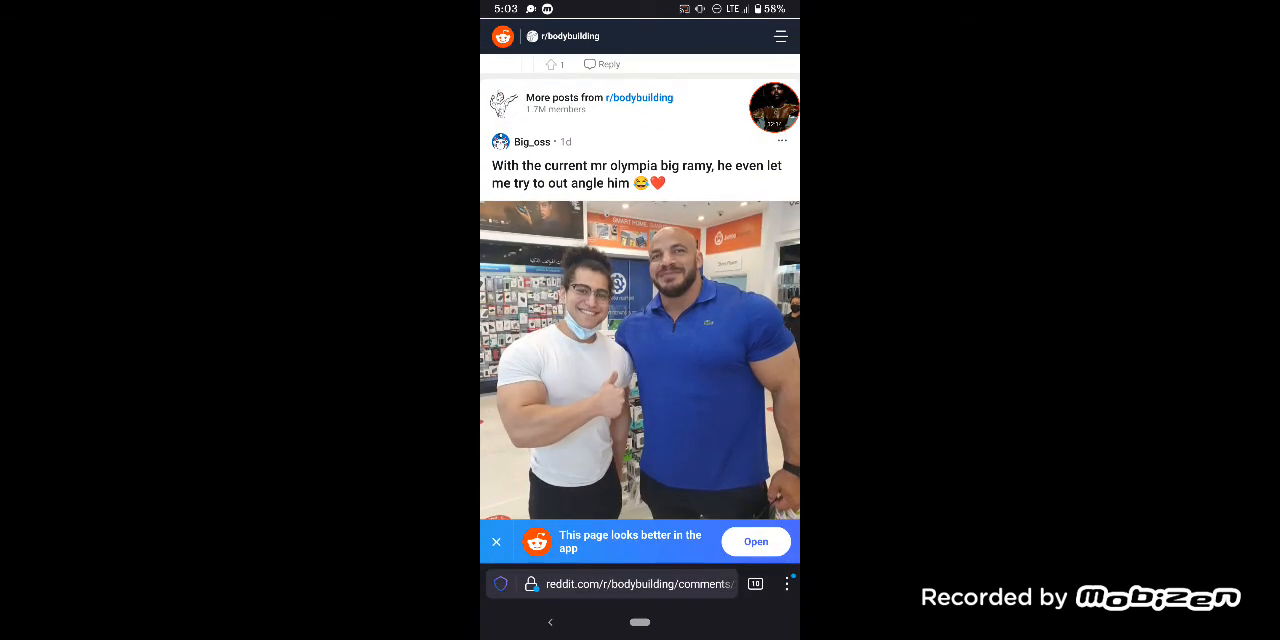
{"action": "scroll", "scroll_direction": "down", "scroll_amount": 3}
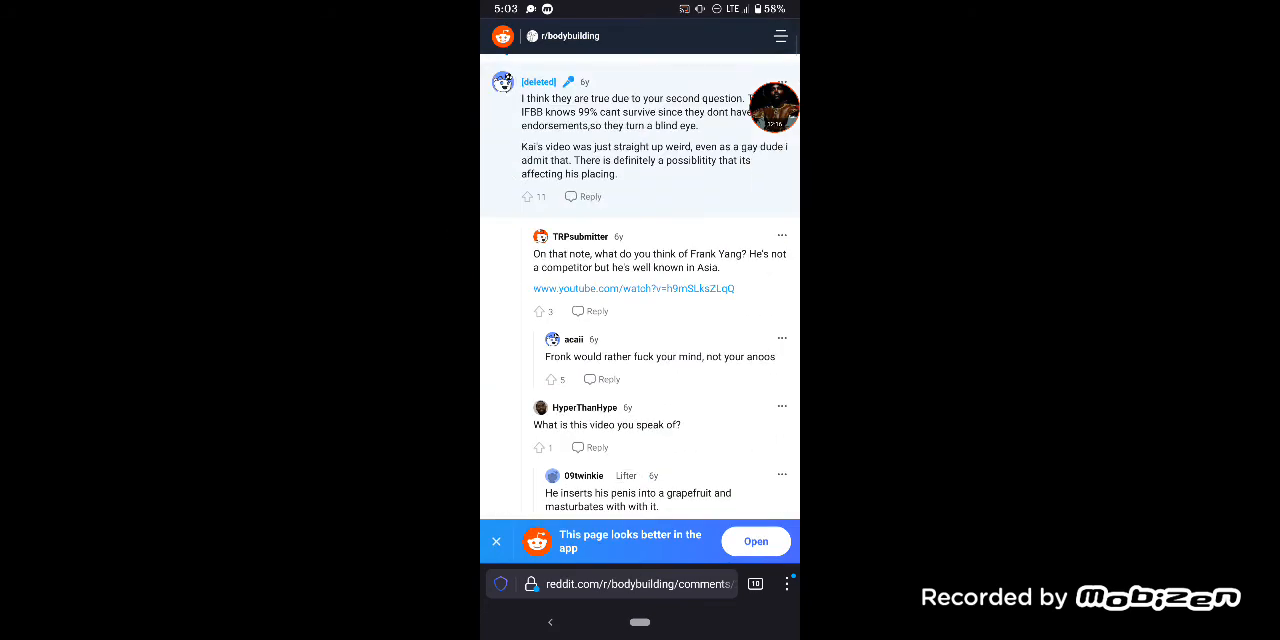